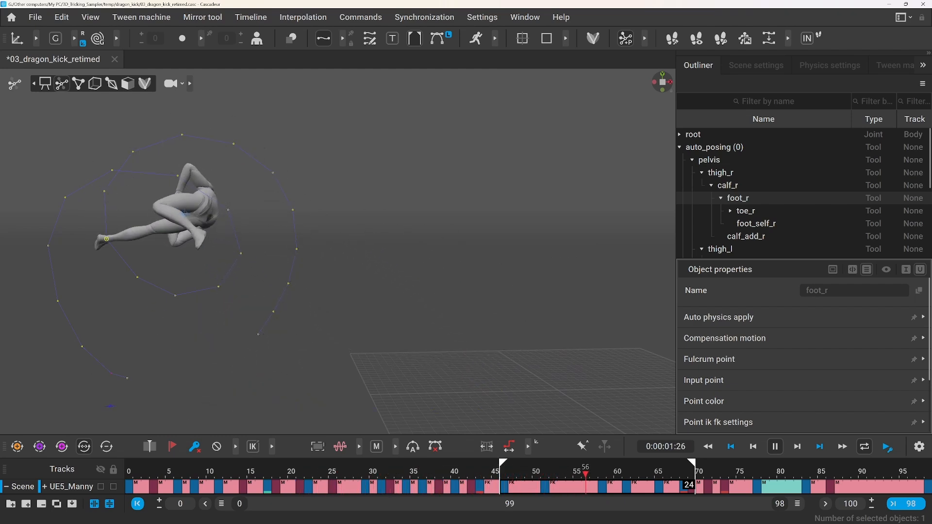
# Open 01_dragon_kick_blocking and key the opening poses at frames 5, 10 and 15.
pyautogui.click(775, 446)
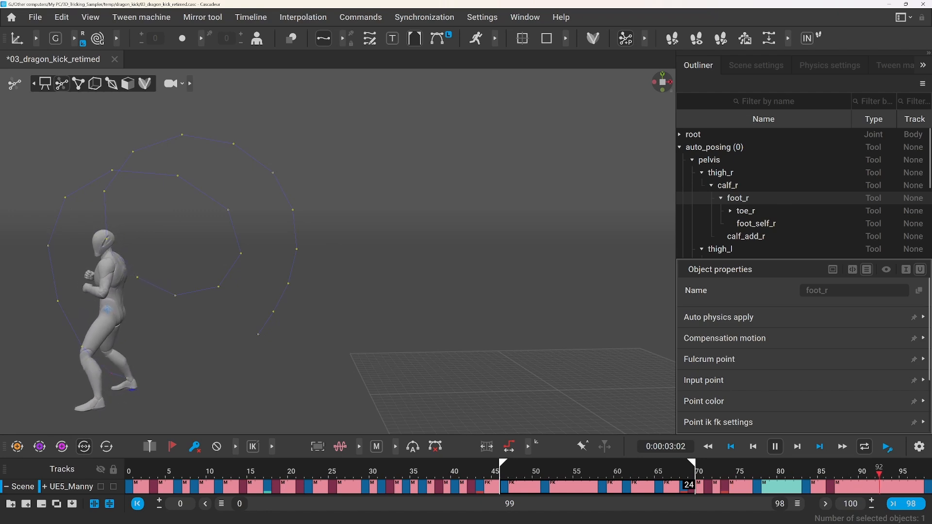
pyautogui.click(829, 66)
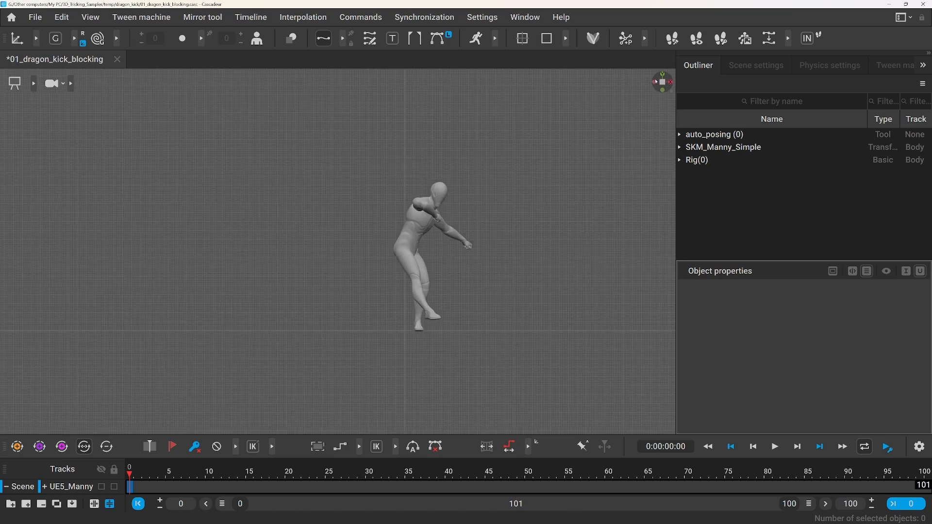
pyautogui.moveTo(600, 131)
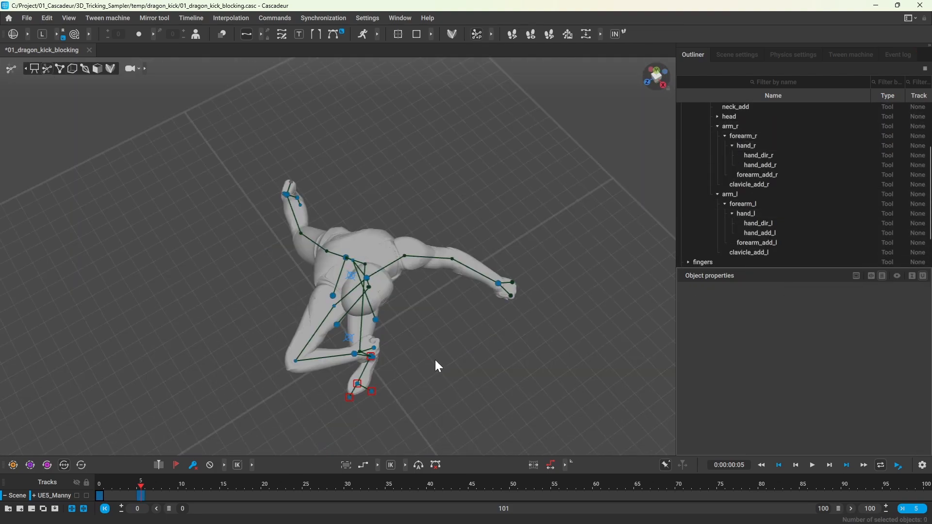
pyautogui.click(181, 495)
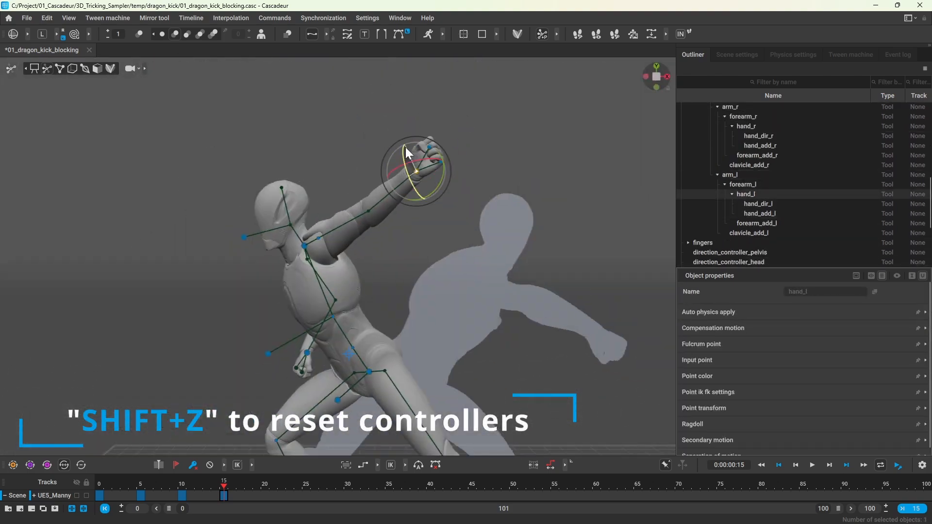
# Reset all frame 15 controllers to the current pose with Shift+Z.
pyautogui.press('shift+z')
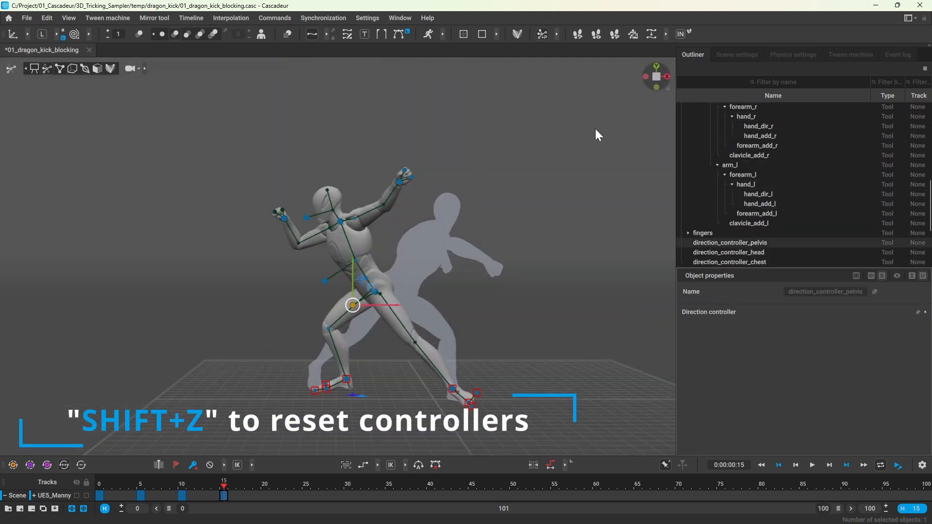
pyautogui.press('shift+z')
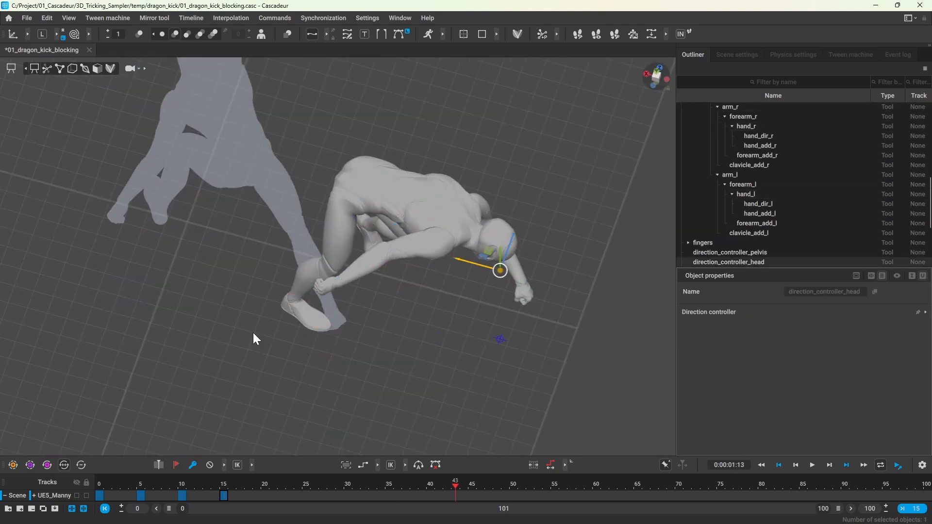
# Key a sideways-arched lean with one leg swung high at frame 20.
pyautogui.click(222, 488)
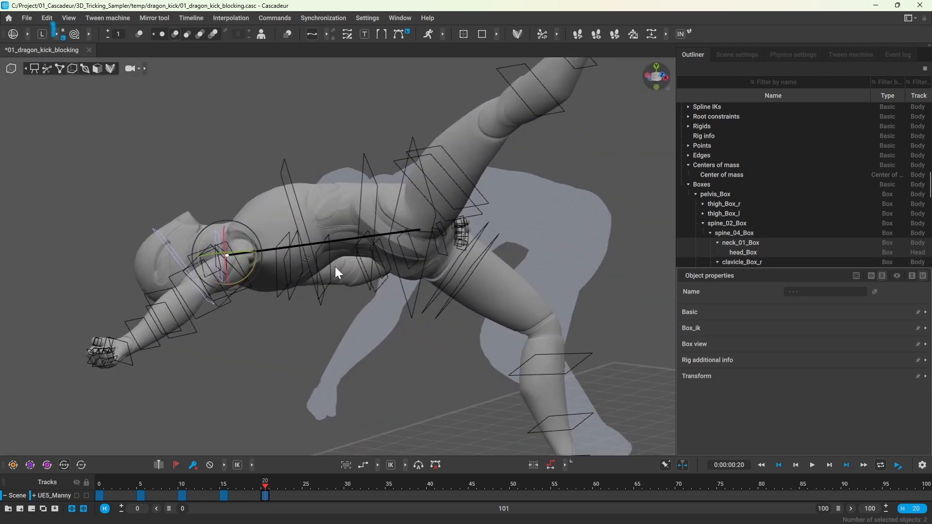
# Key the frame 25 pose and begin shaping the right hand and fingers.
pyautogui.click(40, 33)
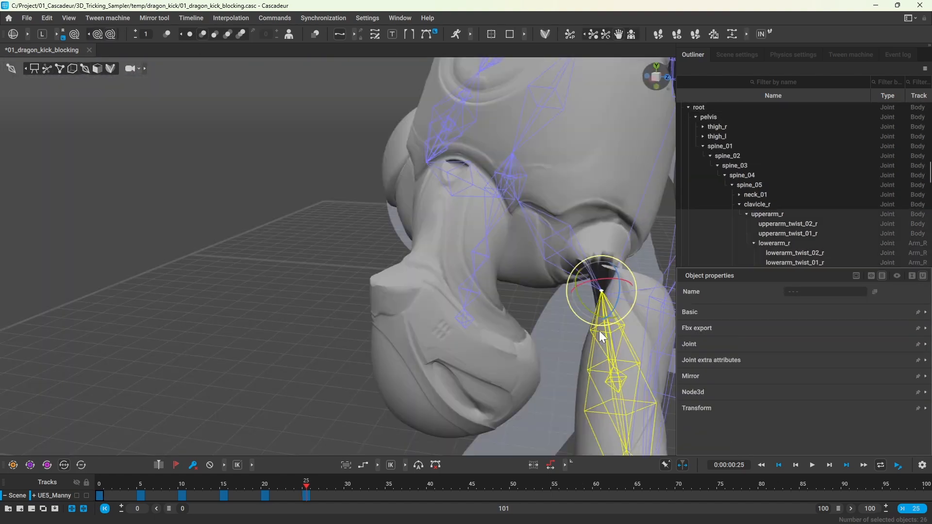
pyautogui.click(787, 233)
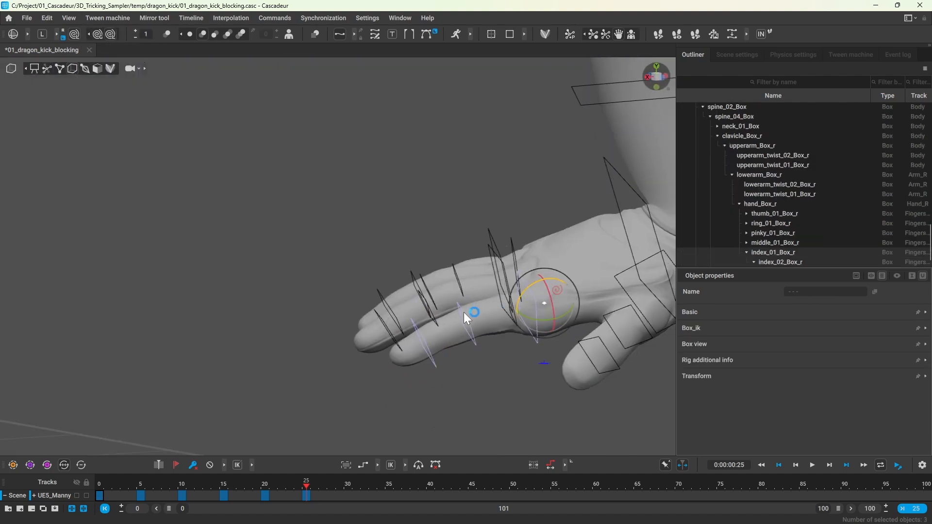
# Rotate the left hand's finger tip controllers on the frame 25 pose.
pyautogui.click(109, 34)
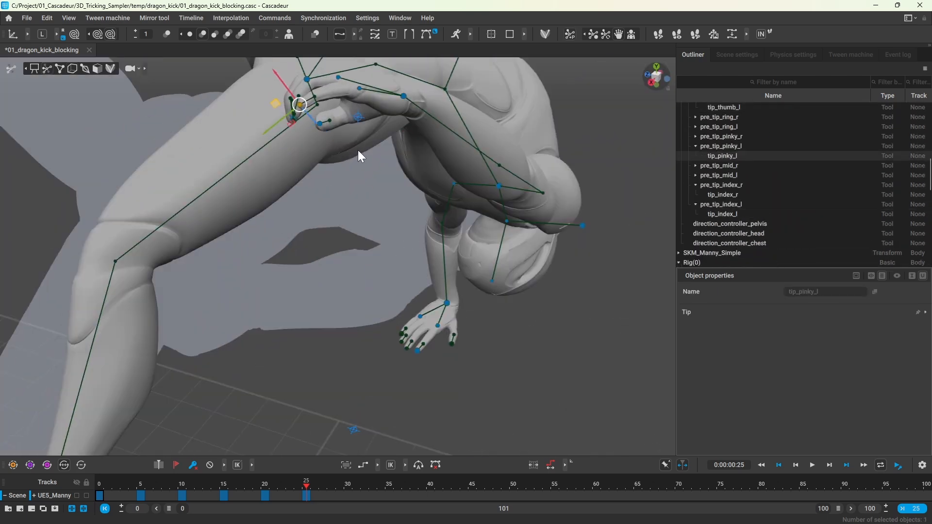
# Finish the left-hand finger tips and add a pose key at frame 30.
pyautogui.click(348, 482)
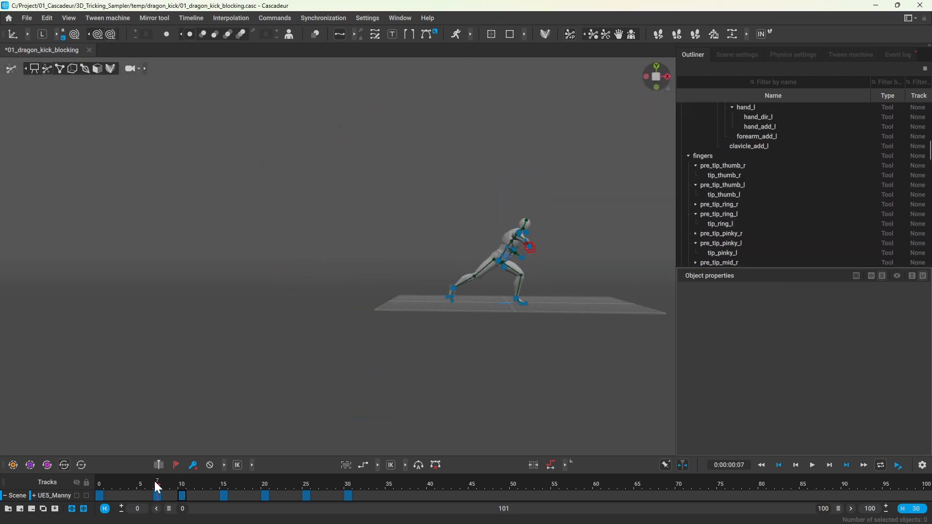
# Drag the key poses near frames 7, 16 and 24 to new frames.
pyautogui.click(232, 484)
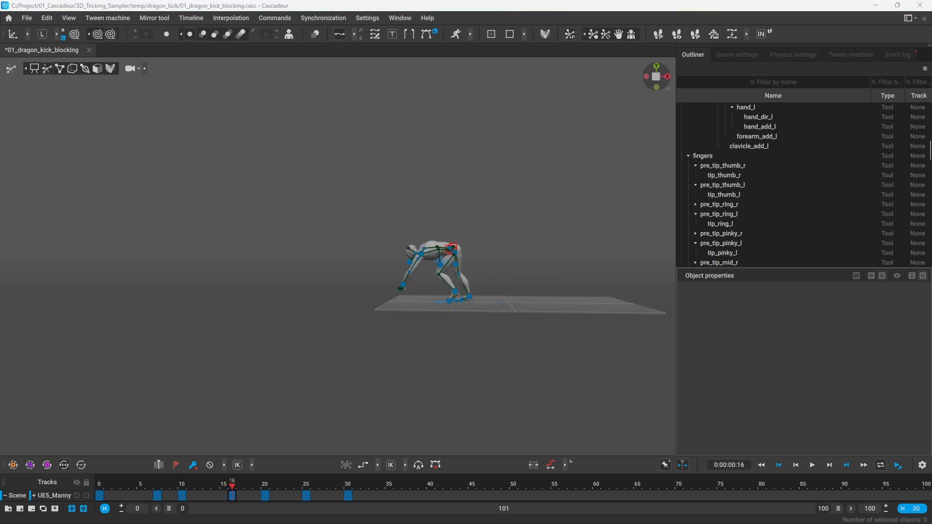
pyautogui.click(298, 495)
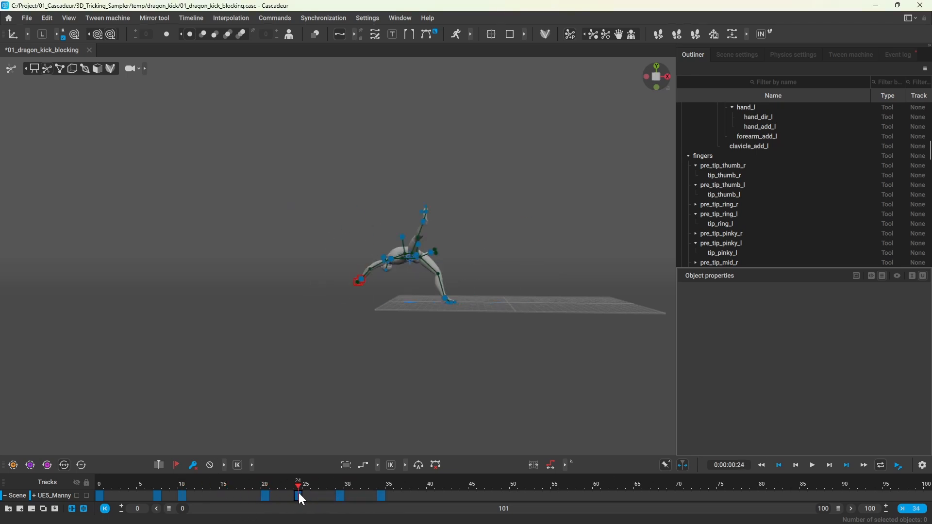
pyautogui.click(223, 495)
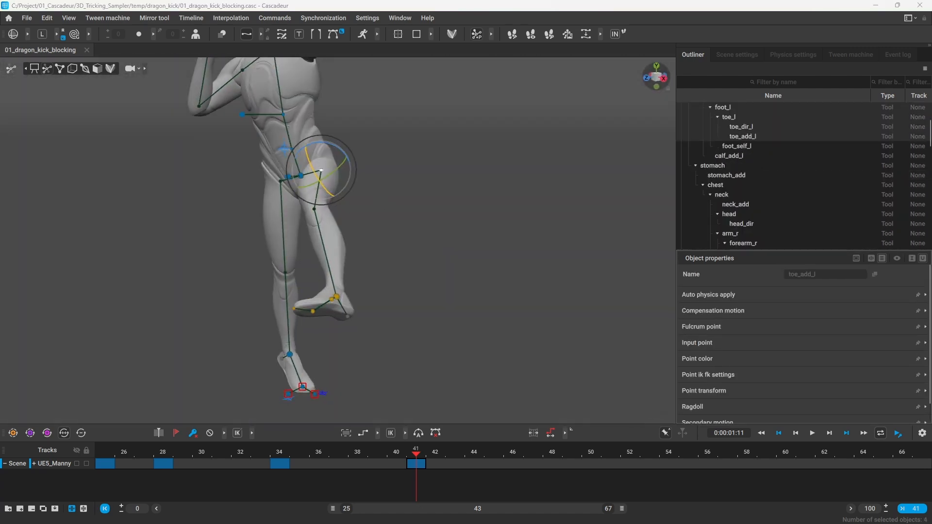
# Pose and key the remaining kick through frame 98 of the 100-frame range.
pyautogui.click(493, 463)
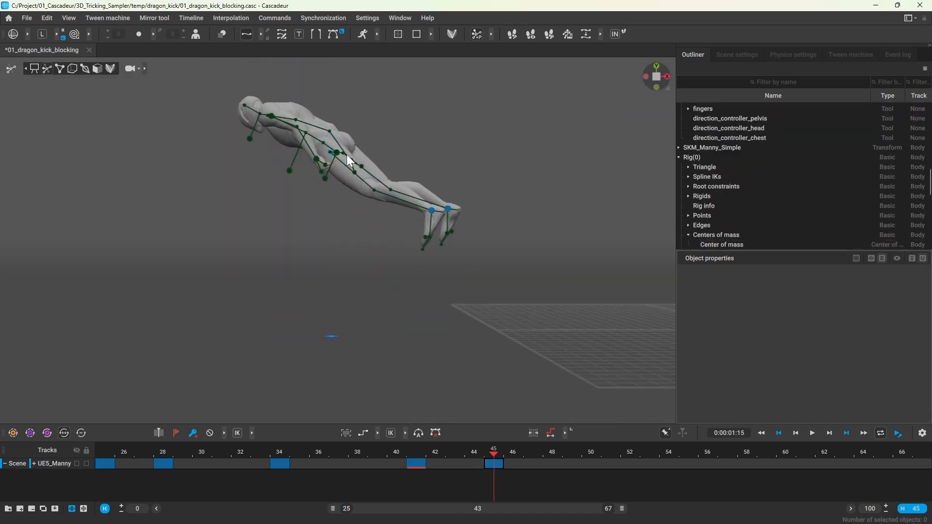
pyautogui.click(425, 215)
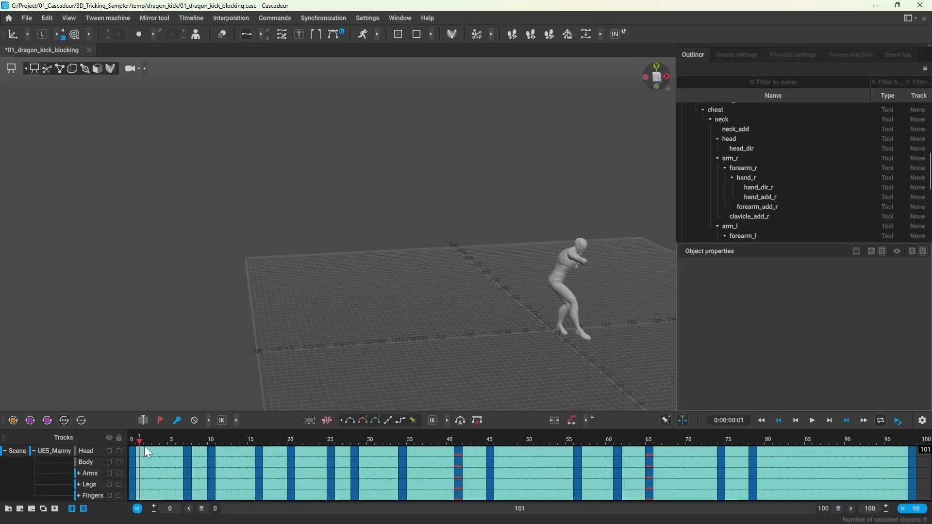
pyautogui.click(338, 443)
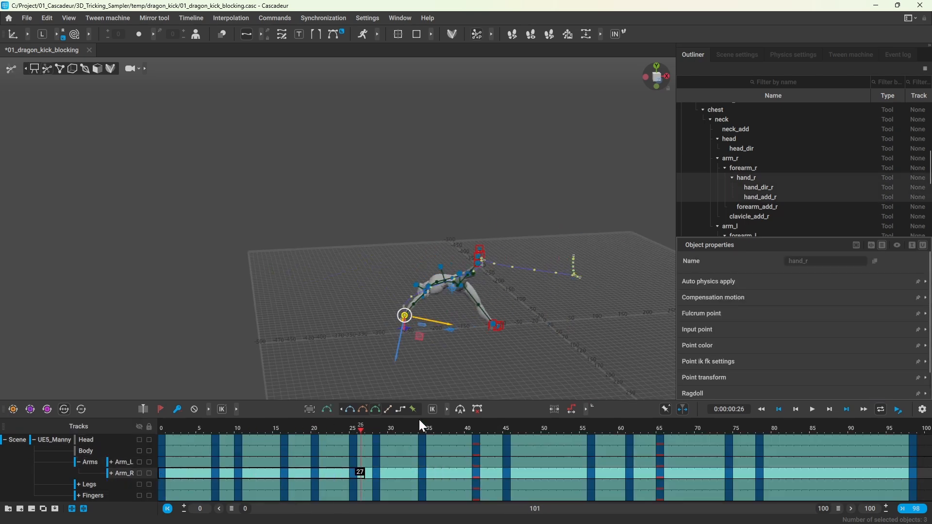
pyautogui.click(391, 427)
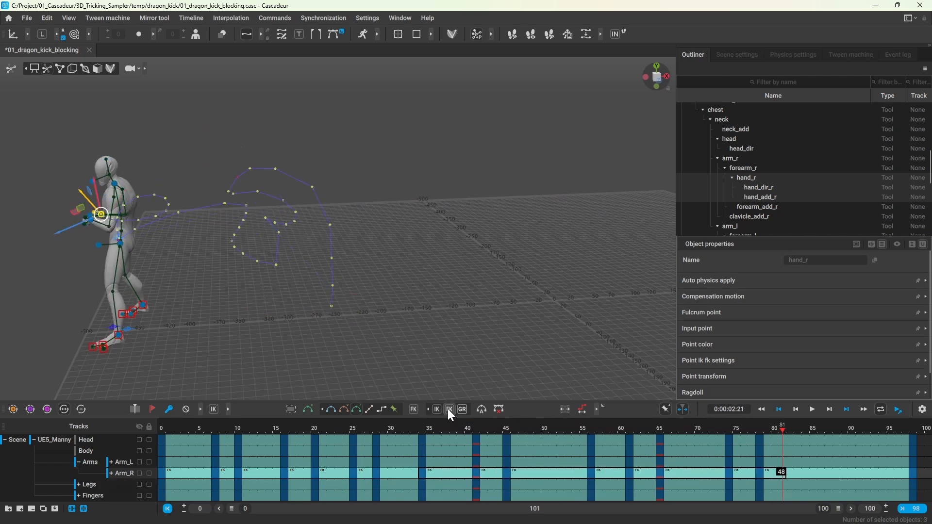
pyautogui.click(308, 427)
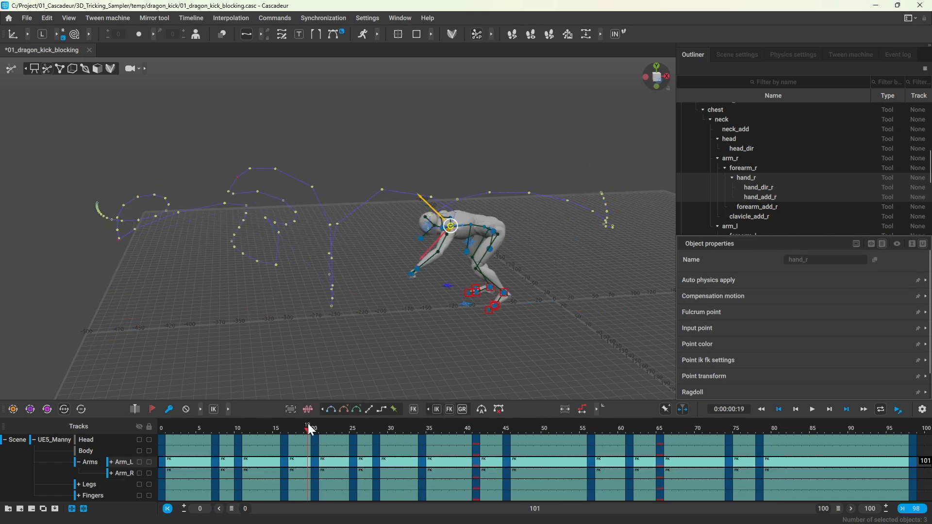
pyautogui.click(223, 429)
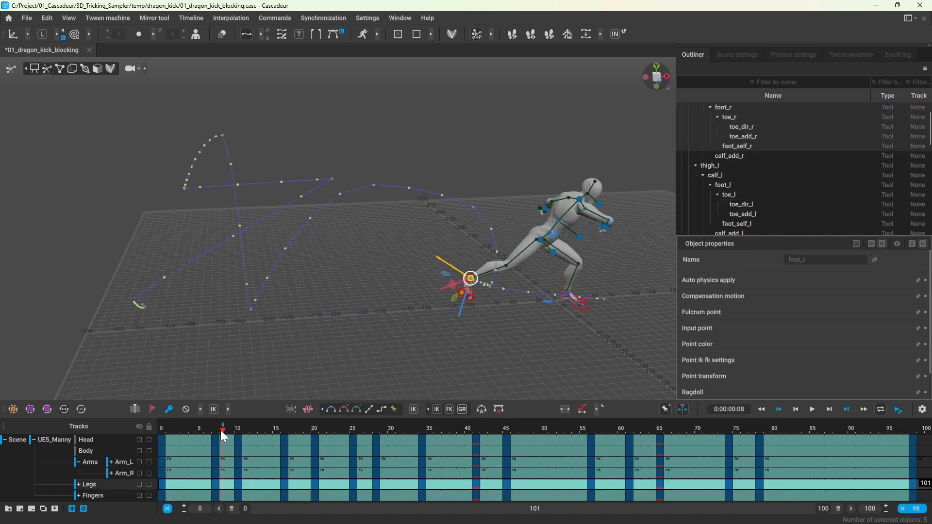
pyautogui.click(421, 429)
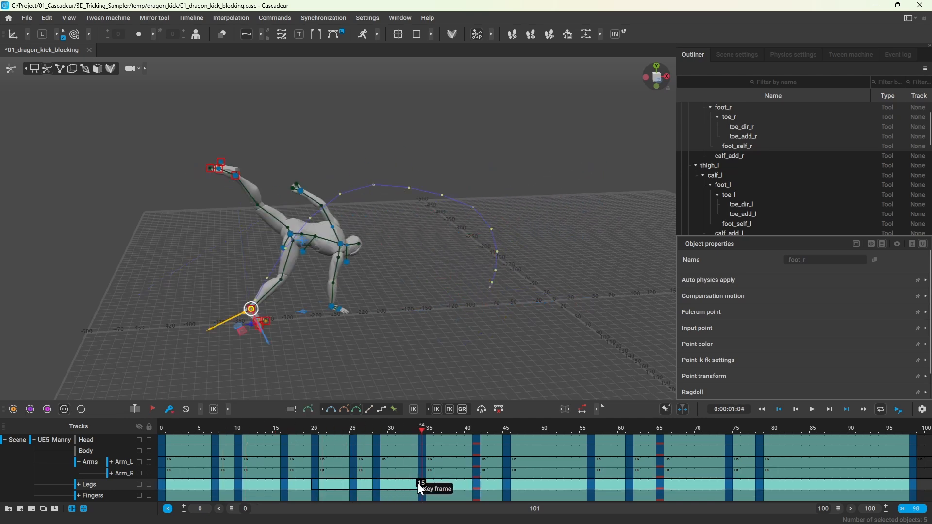
pyautogui.click(483, 428)
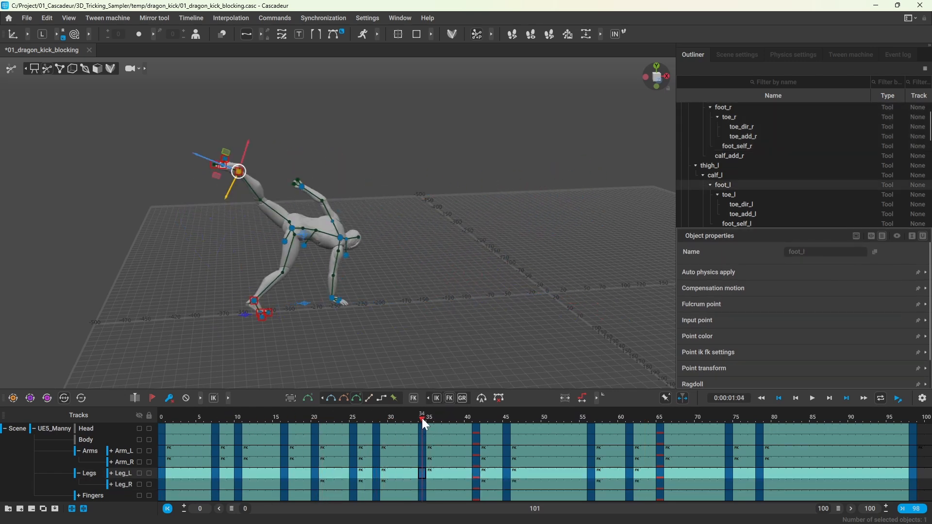
pyautogui.click(513, 429)
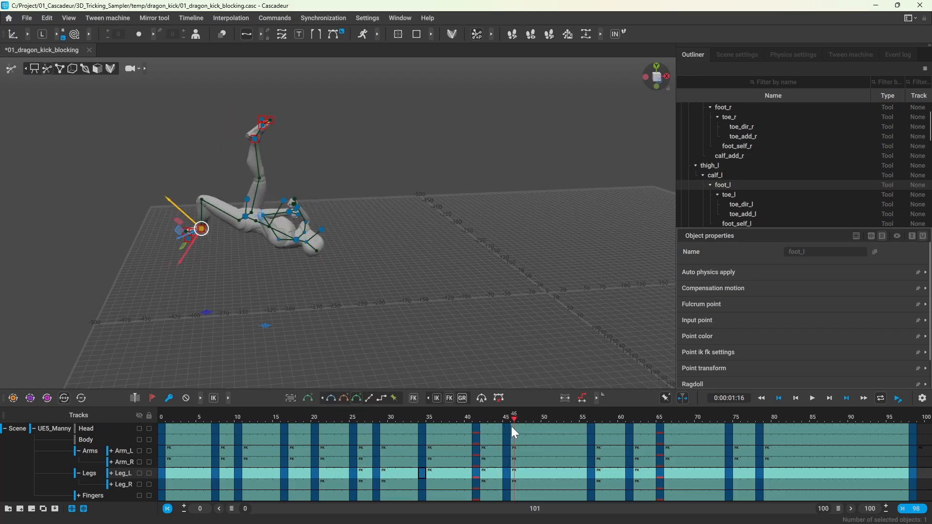
pyautogui.click(643, 424)
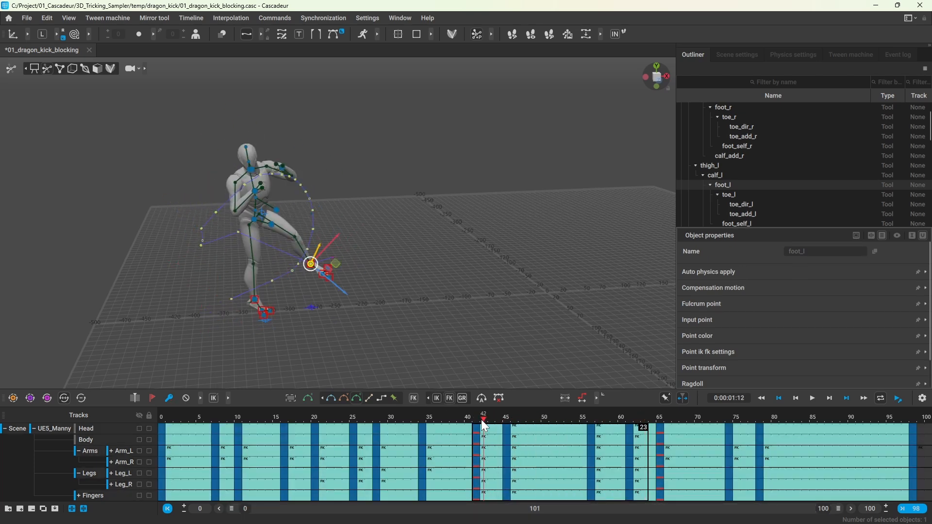
pyautogui.click(683, 419)
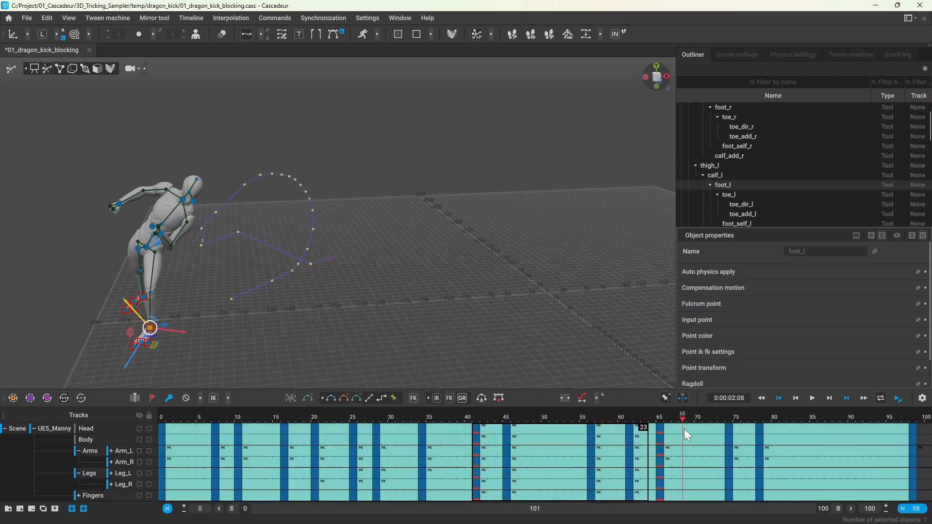
pyautogui.click(652, 419)
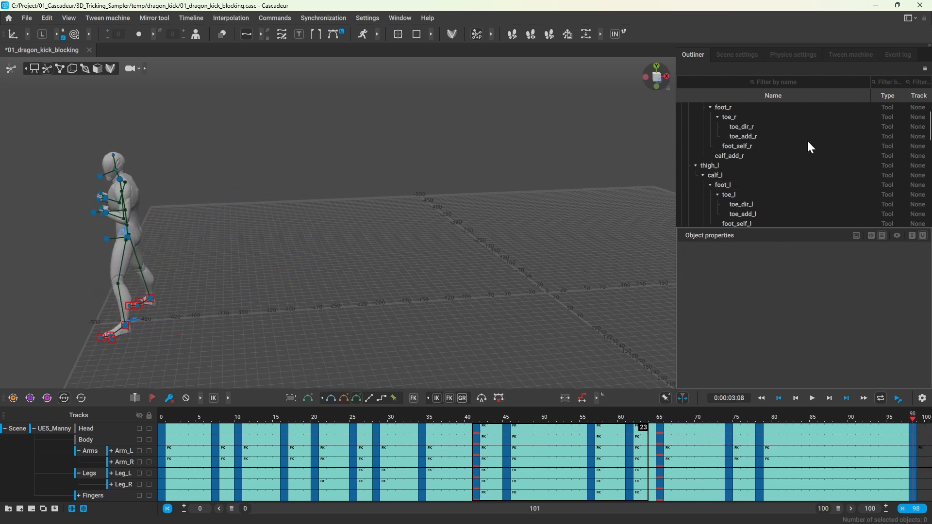
# Enable AutoPhysics and compare the green ghost at frames 1 and 45.
pyautogui.click(792, 54)
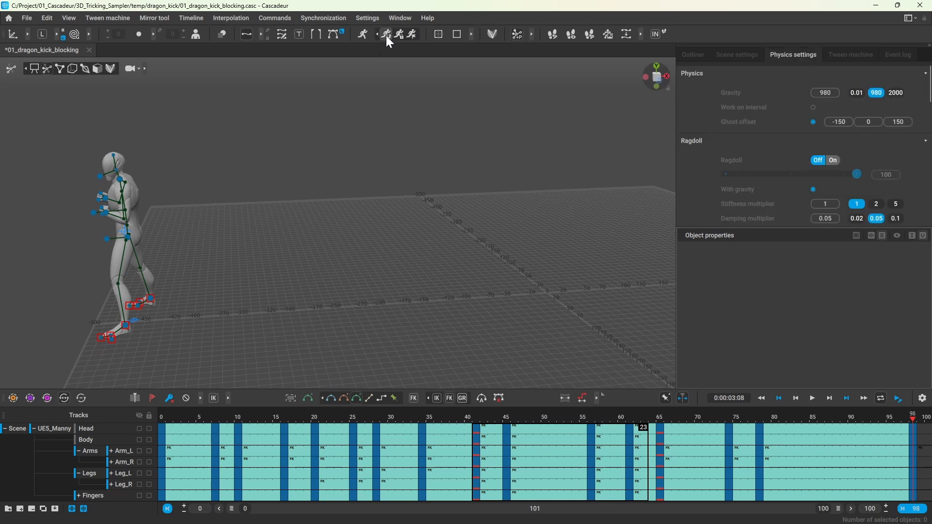
pyautogui.click(385, 34)
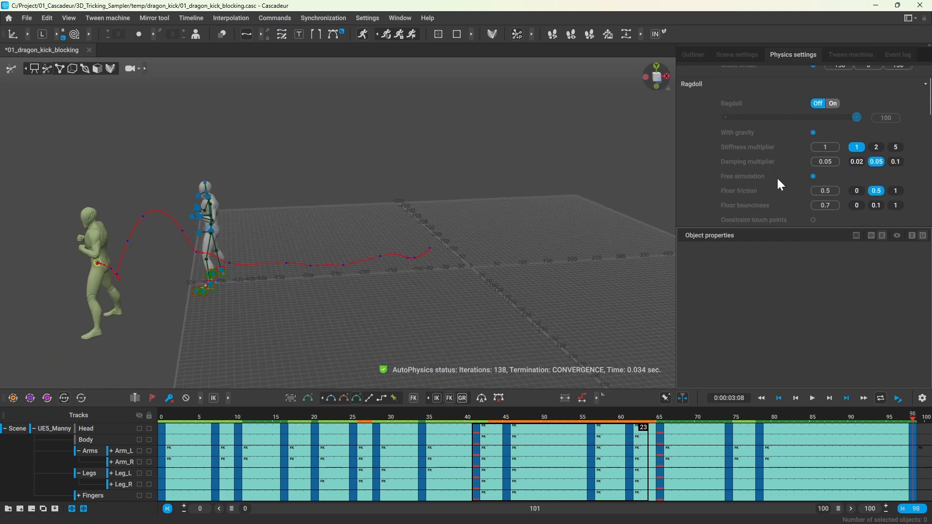
pyautogui.scroll(3)
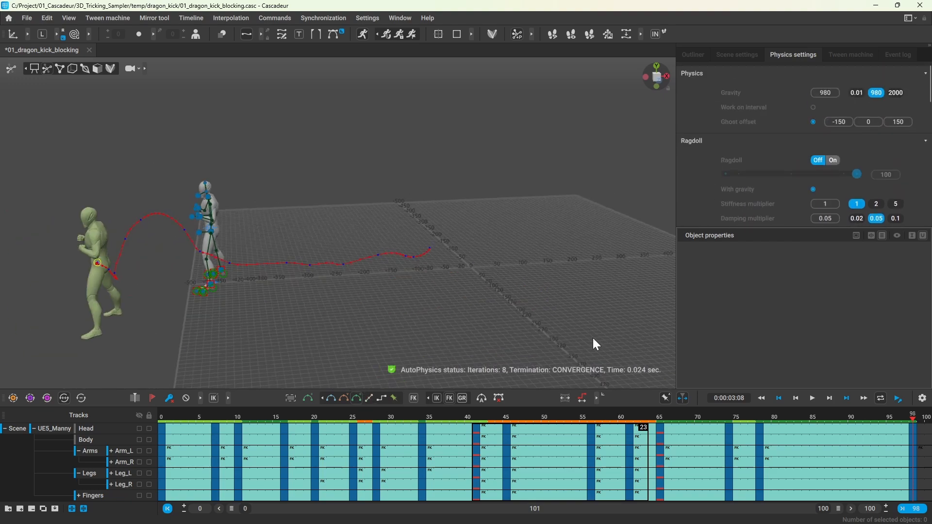
pyautogui.scroll(-3)
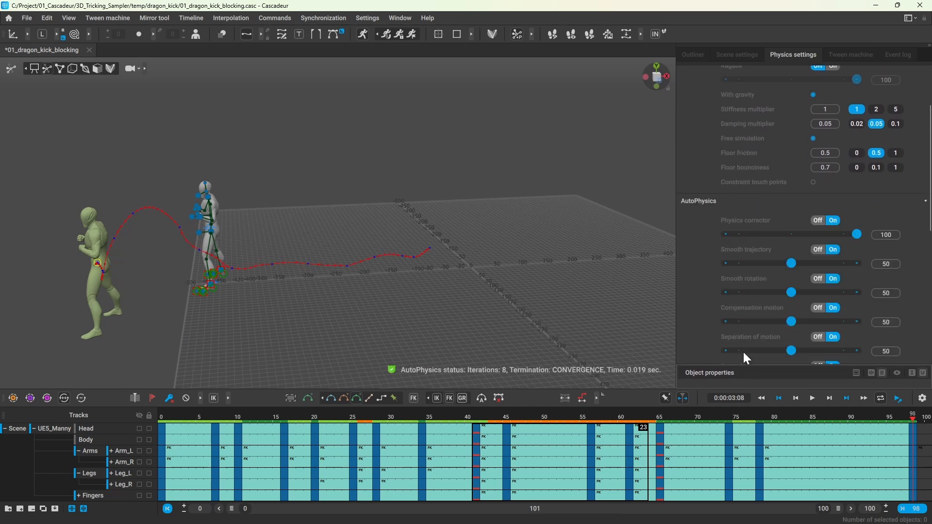
pyautogui.click(779, 398)
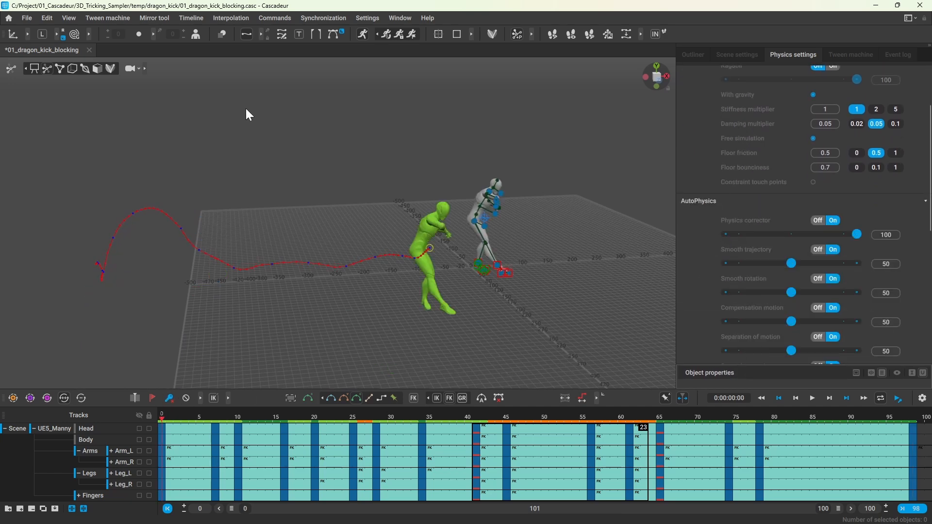
pyautogui.click(813, 398)
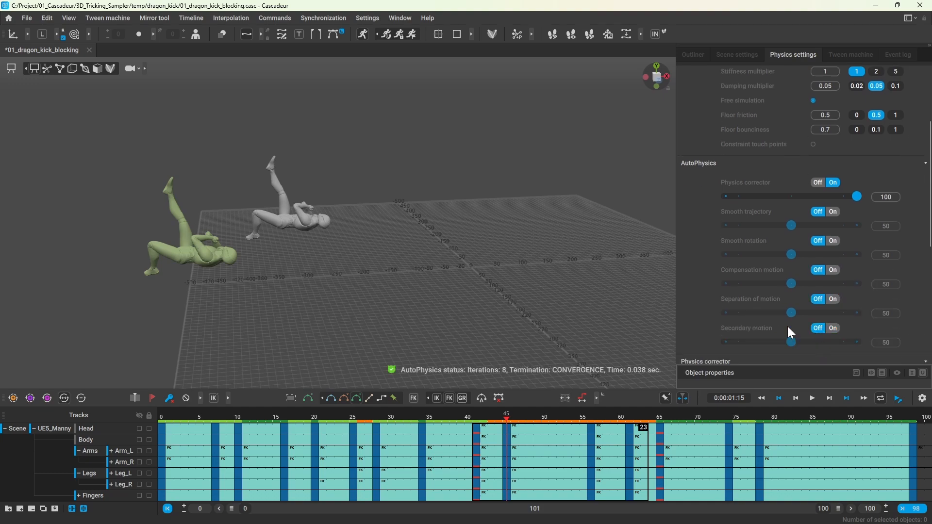
pyautogui.moveTo(462, 397)
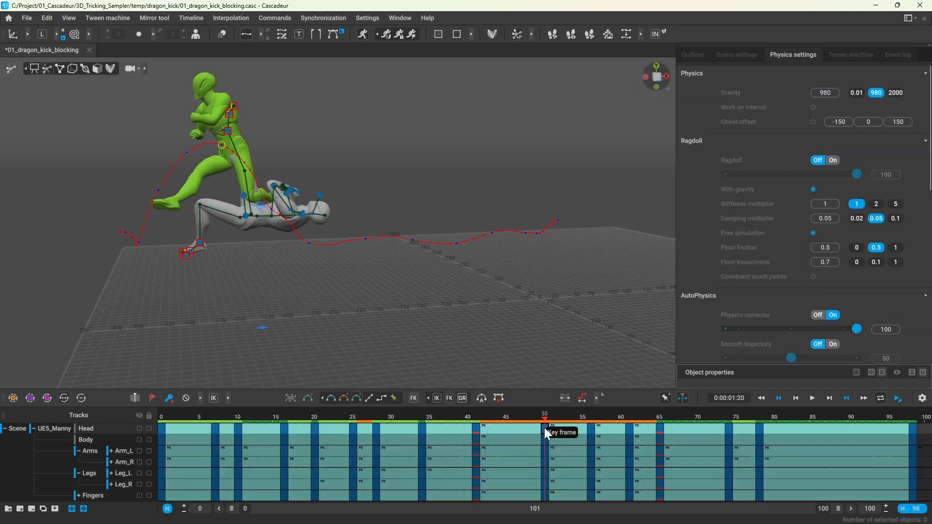
# Snap the frame 50 pose to physics and freeze the result.
pyautogui.click(581, 397)
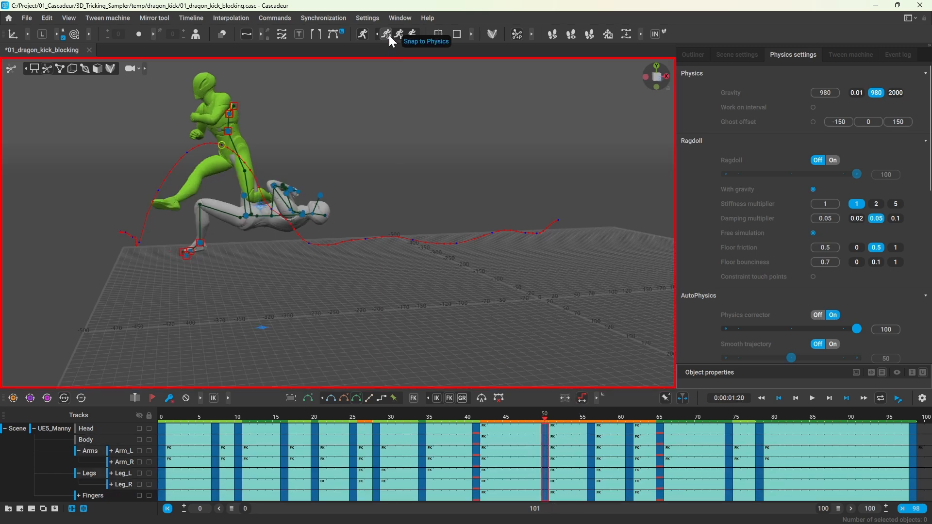
pyautogui.click(387, 34)
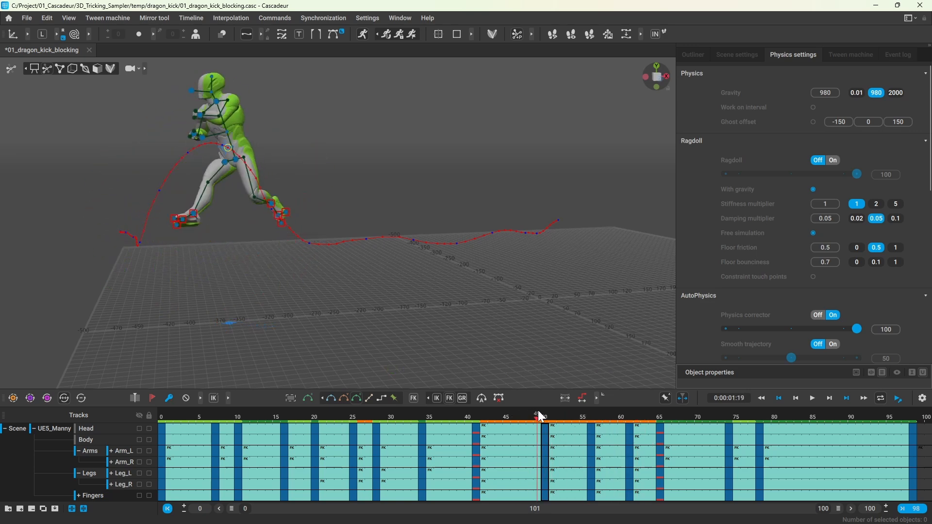
pyautogui.click(544, 415)
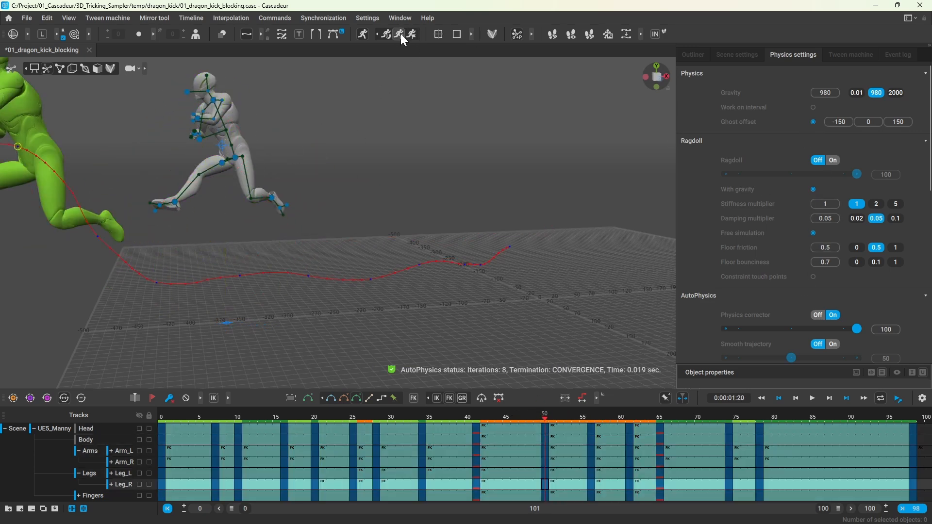
pyautogui.click(225, 147)
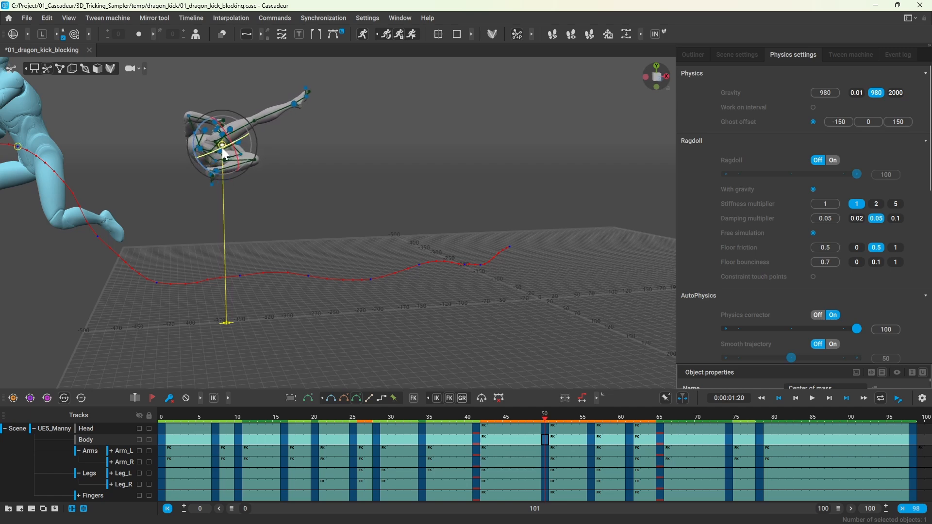
# Select the whole rig and mark frame 50 as a priority frame.
pyautogui.click(399, 33)
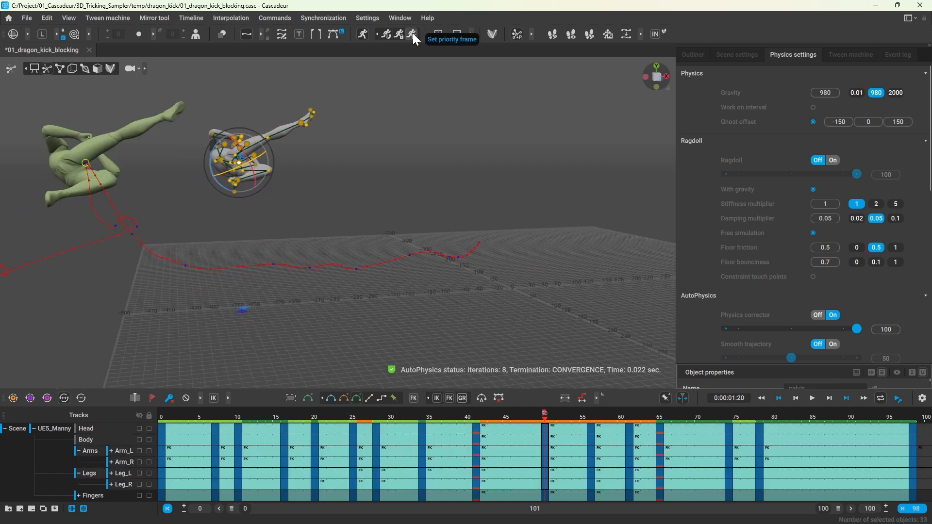
pyautogui.click(513, 421)
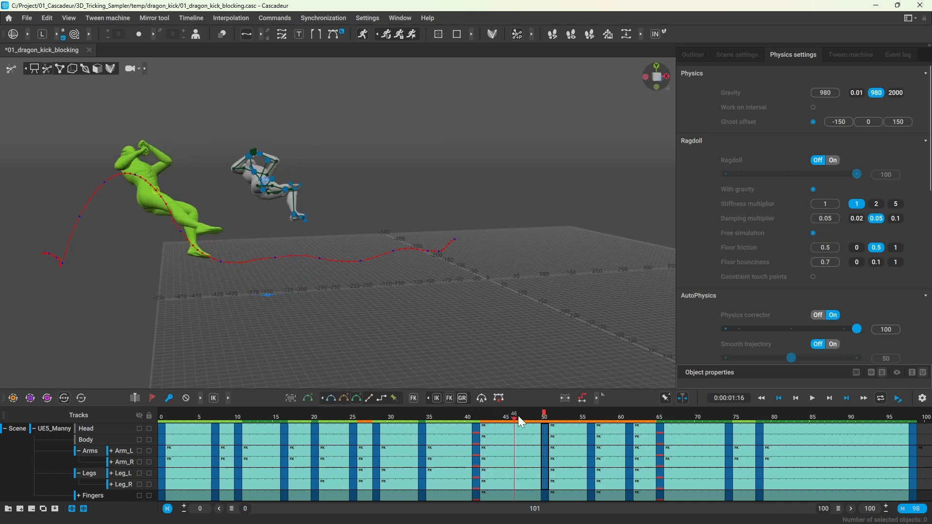
pyautogui.click(628, 414)
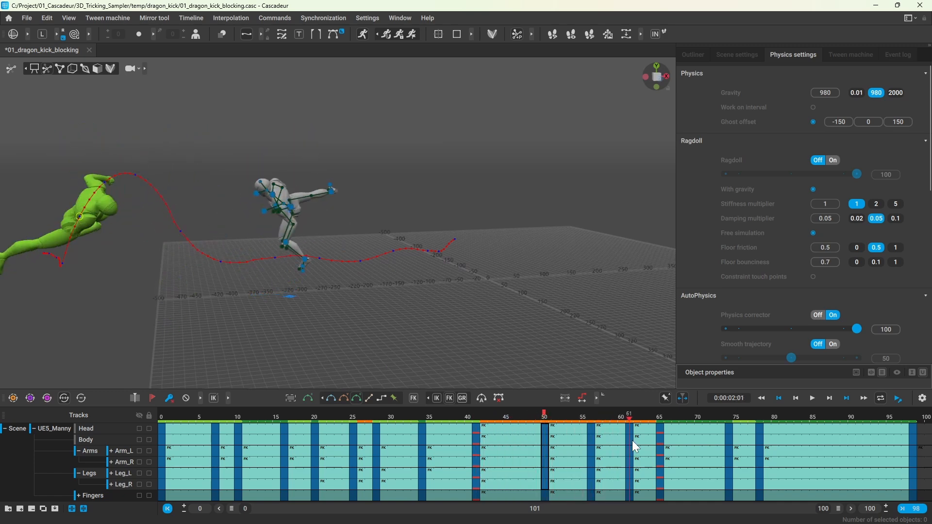
# Snap frame 58's pose to physics, mark it as a priority frame, and toggle Freeze Physics.
pyautogui.click(385, 34)
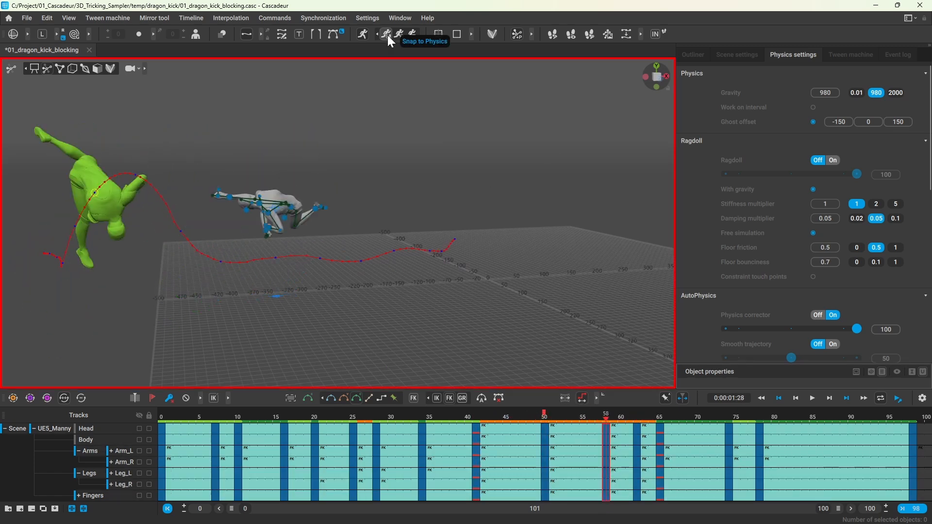
pyautogui.click(399, 34)
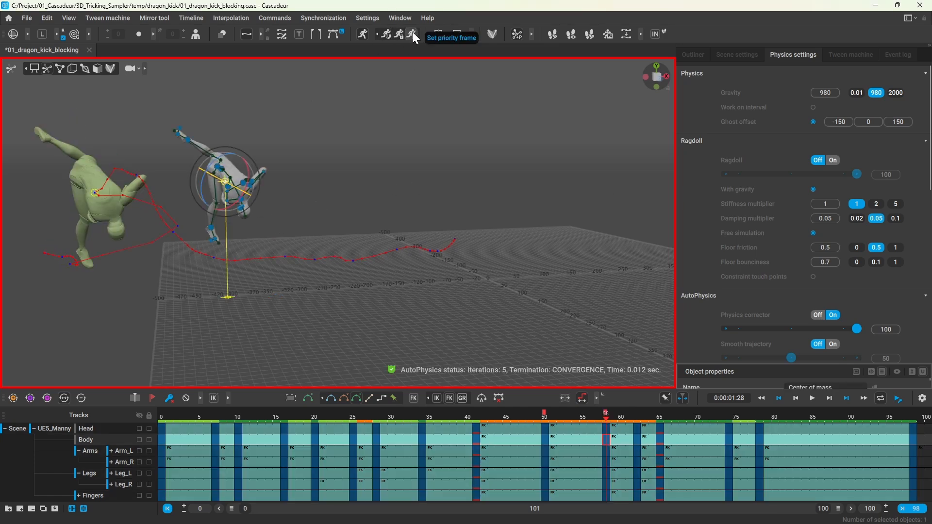
pyautogui.click(412, 34)
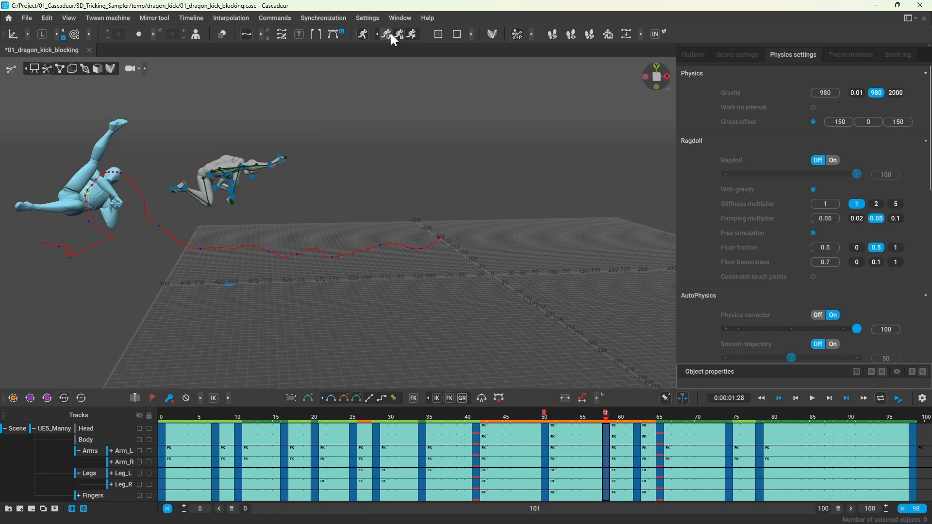
pyautogui.click(398, 34)
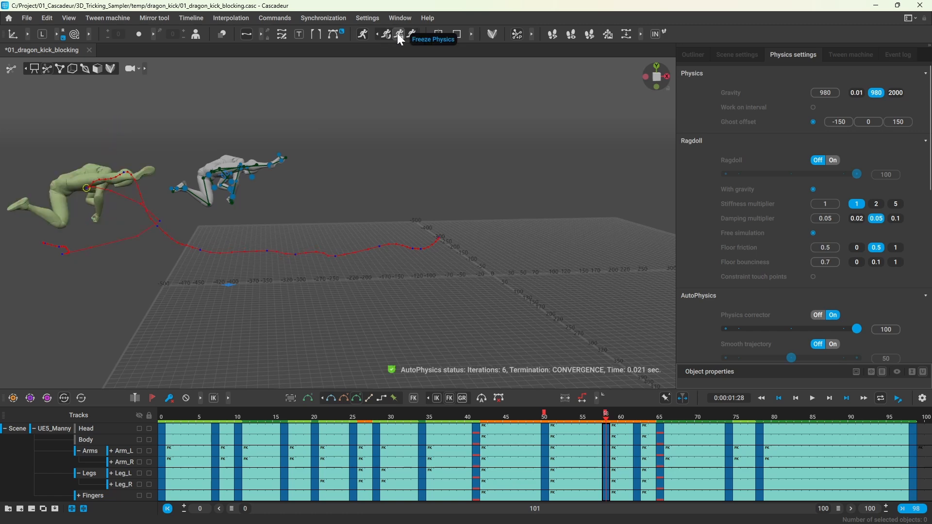
pyautogui.click(399, 34)
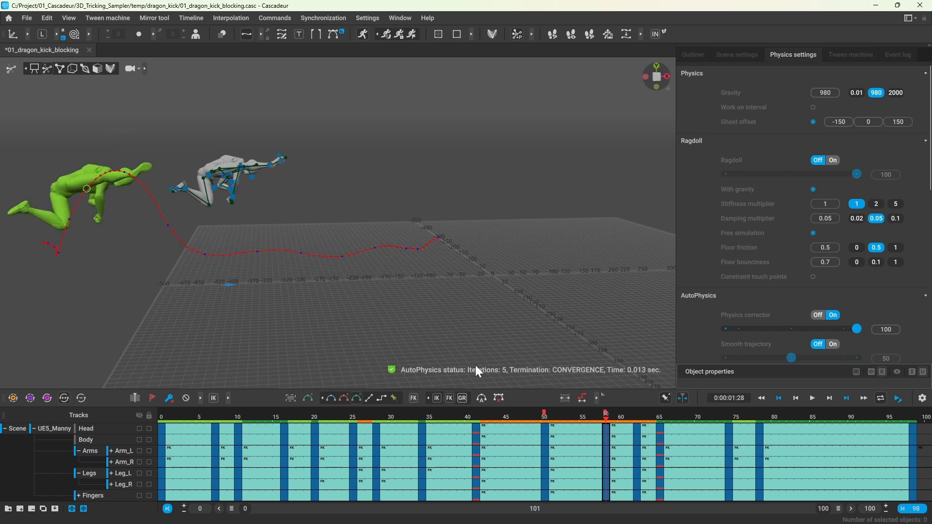
# Step through frames 43, 52 and 66 to compare the kick with its AutoPhysics ghost.
pyautogui.click(490, 416)
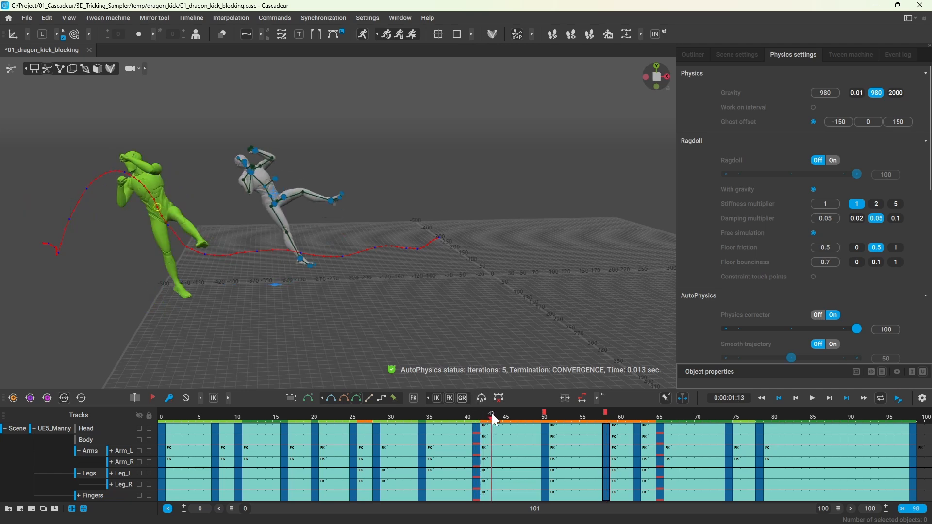
pyautogui.click(559, 416)
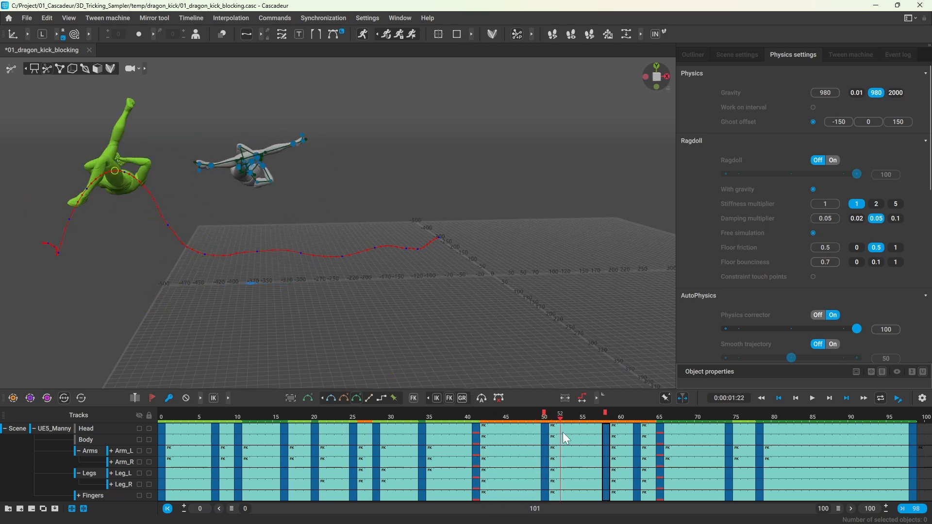
pyautogui.click(668, 413)
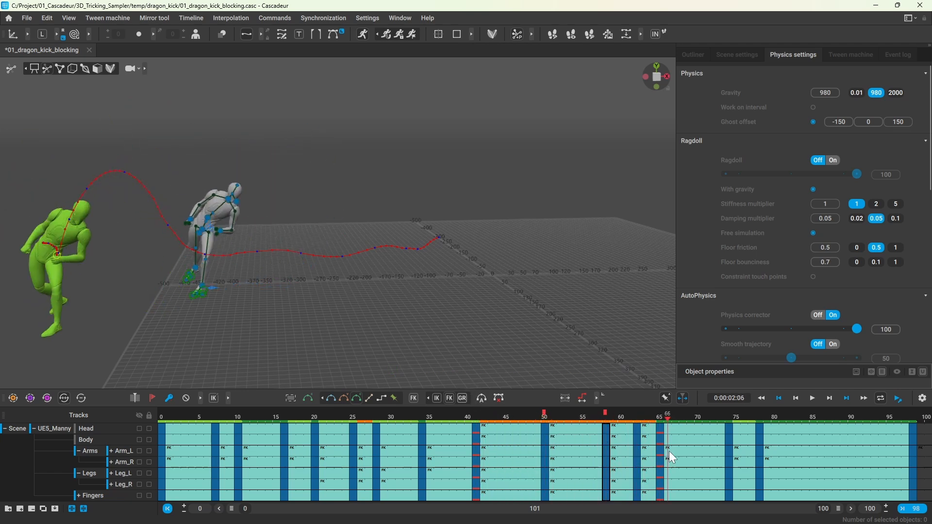
pyautogui.click(476, 416)
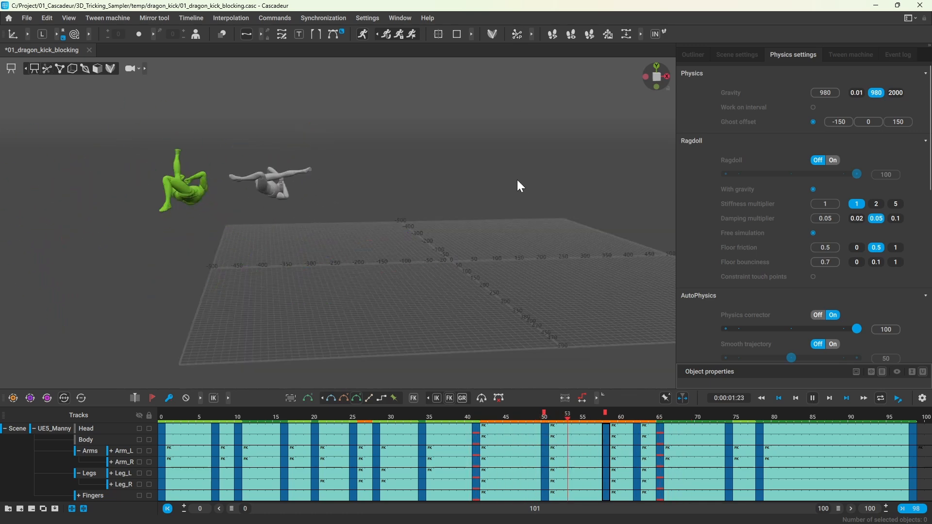
pyautogui.click(491, 416)
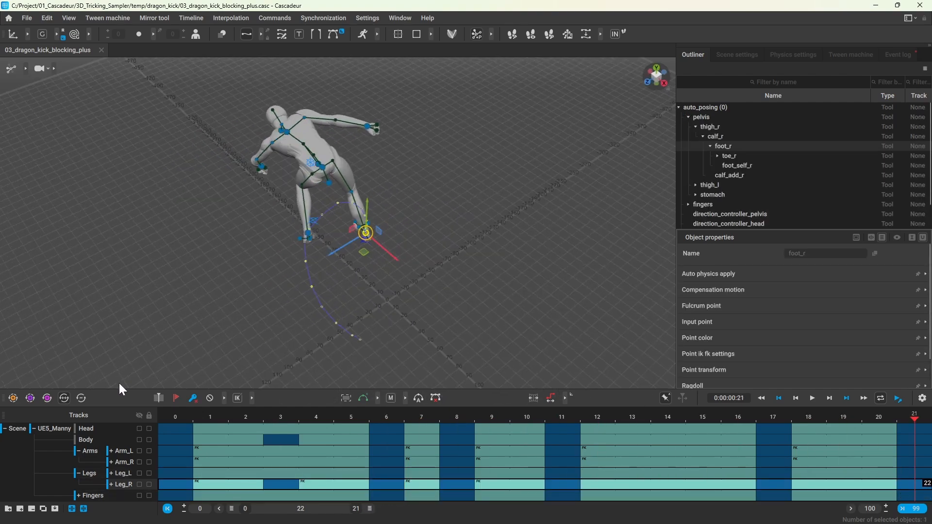
# Check the right foot's path at frames 10, 17, 4, 8 and 5.
pyautogui.click(526, 418)
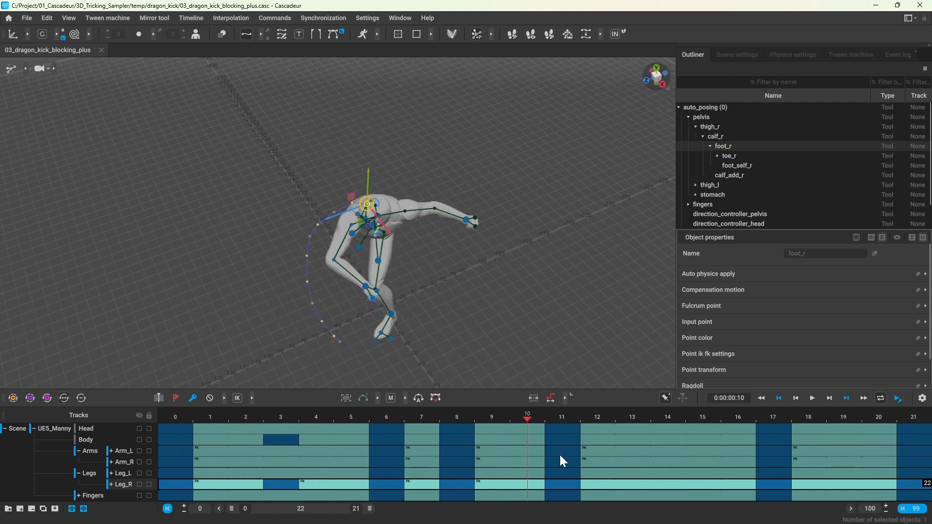
pyautogui.click(773, 419)
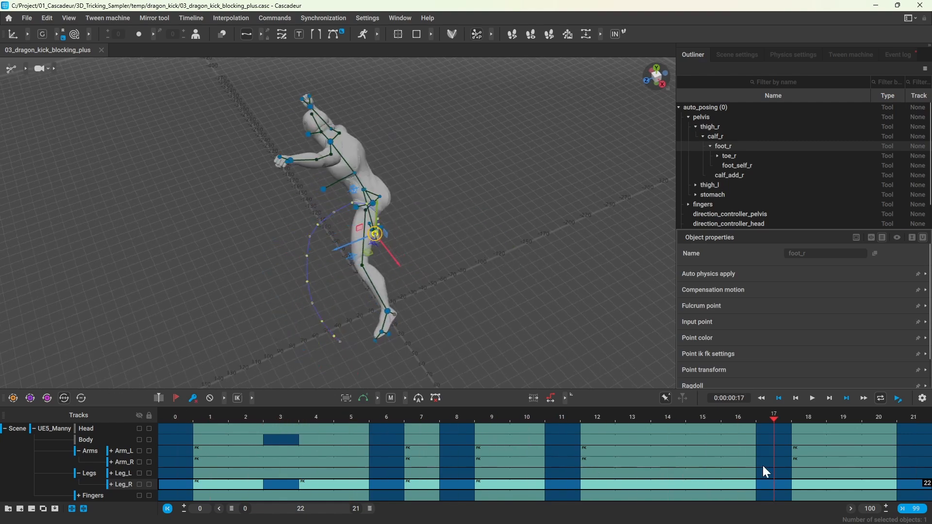
pyautogui.click(316, 417)
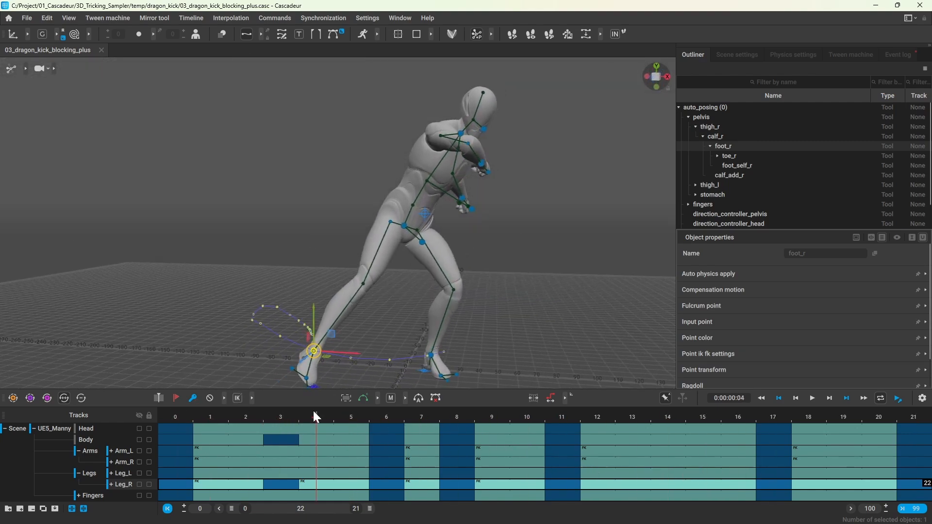
pyautogui.click(457, 418)
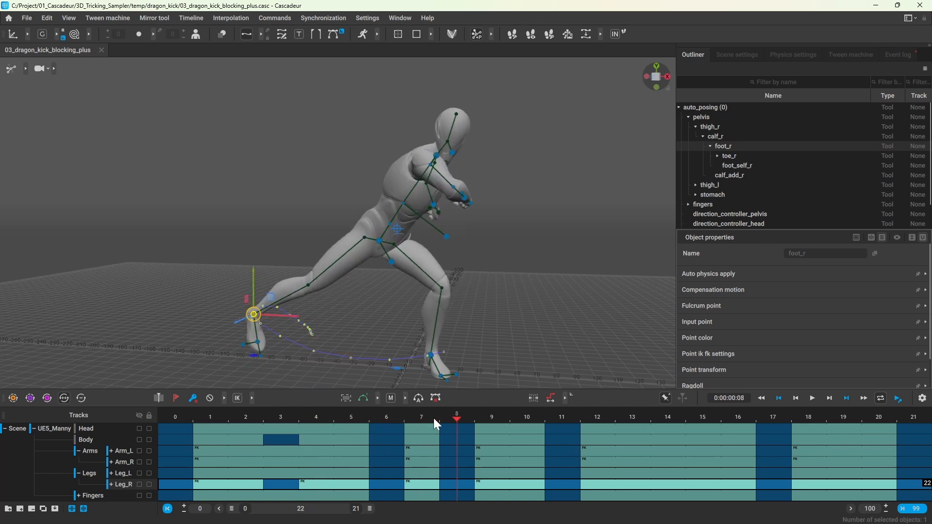
pyautogui.click(316, 419)
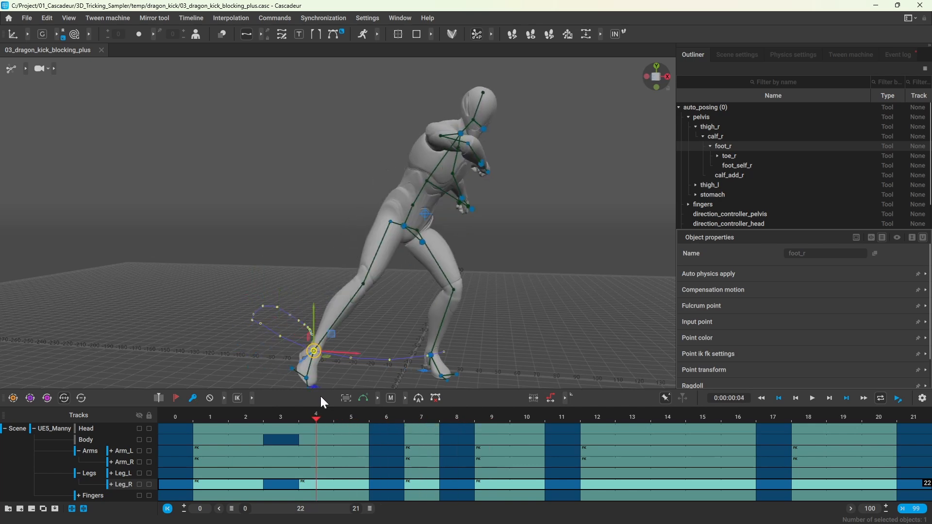
pyautogui.click(350, 419)
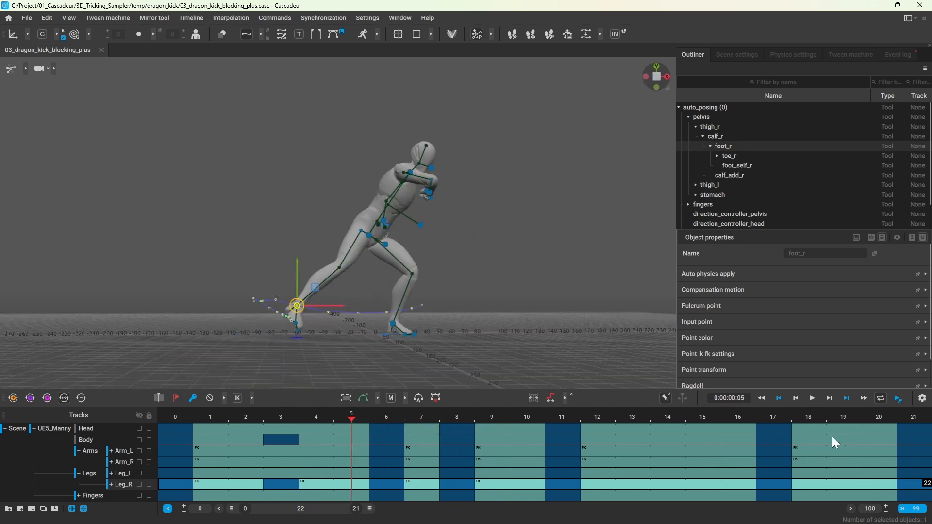
pyautogui.click(456, 416)
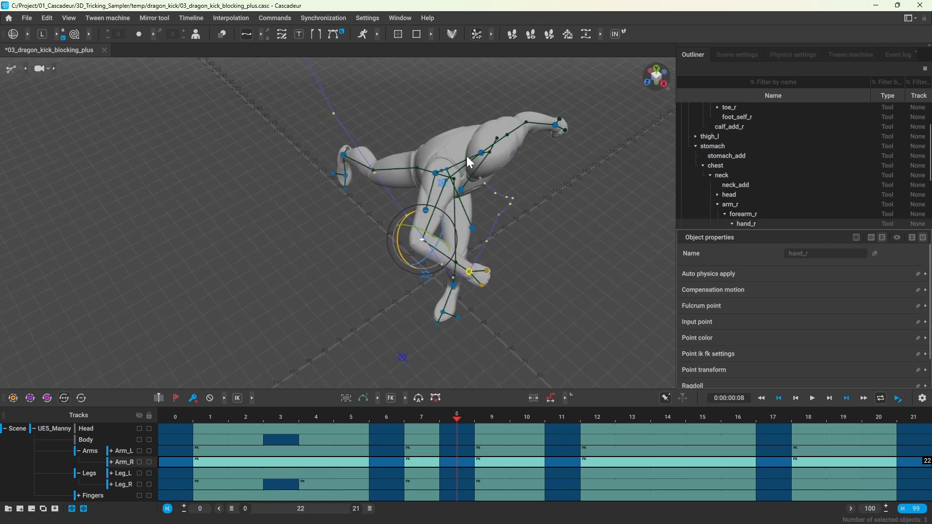
# Step between frames 6, 11 and 8 to adjust the right arm and hand.
pyautogui.click(385, 418)
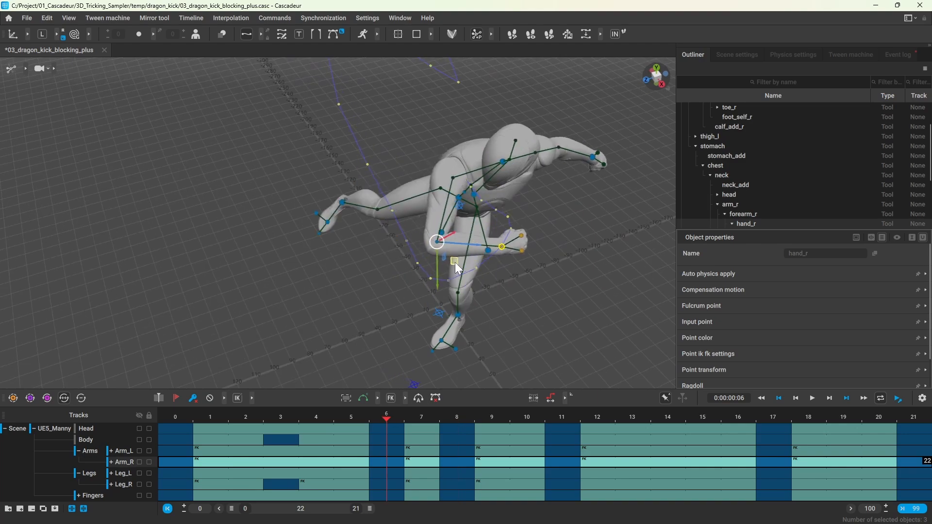
pyautogui.click(561, 418)
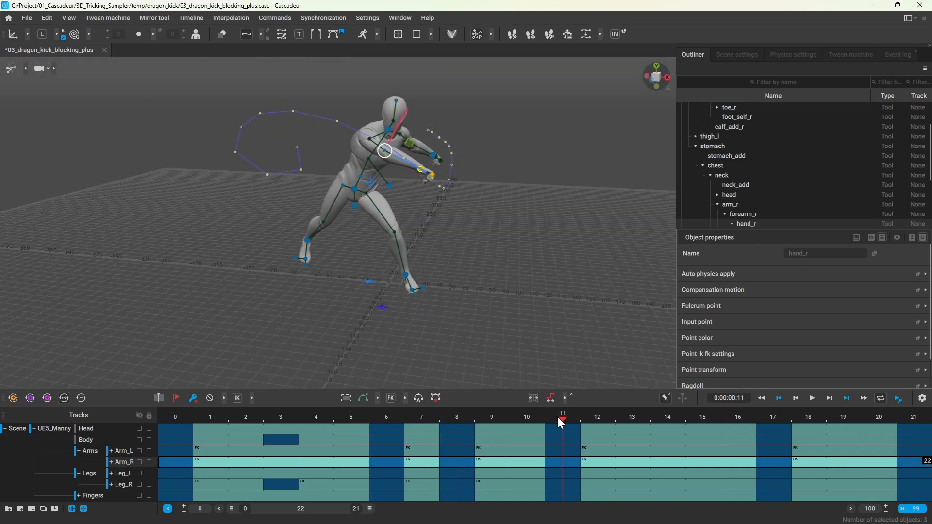
pyautogui.click(456, 418)
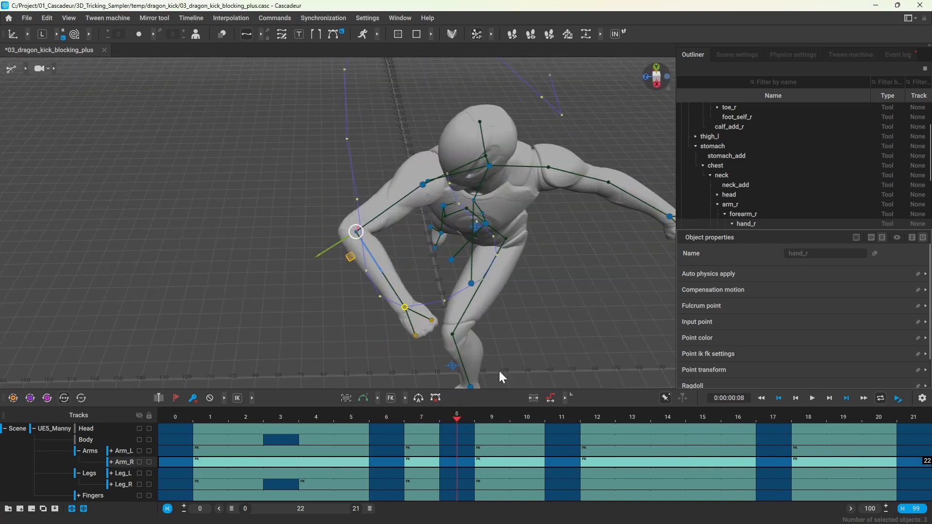
pyautogui.click(561, 418)
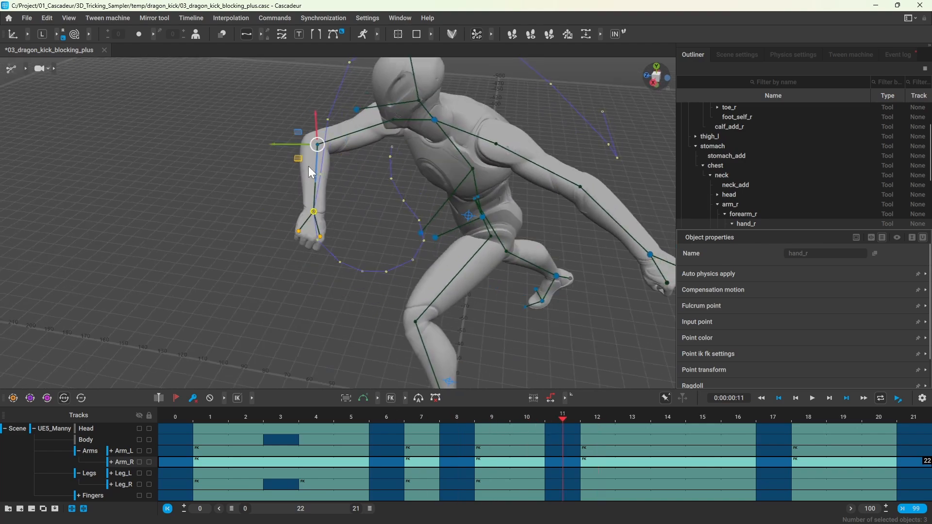
pyautogui.click(703, 419)
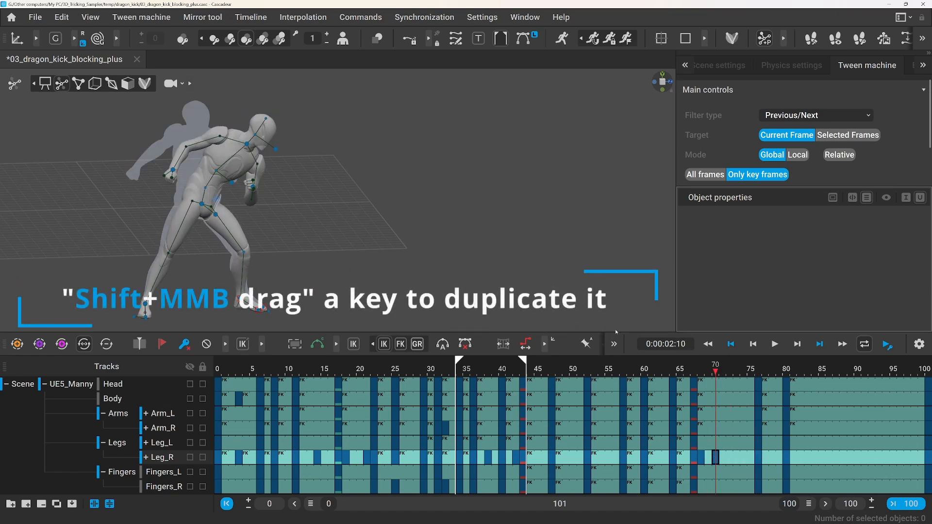
# Select the center of mass and left foot at frame 67, then copy keys toward frame 70.
pyautogui.click(215, 199)
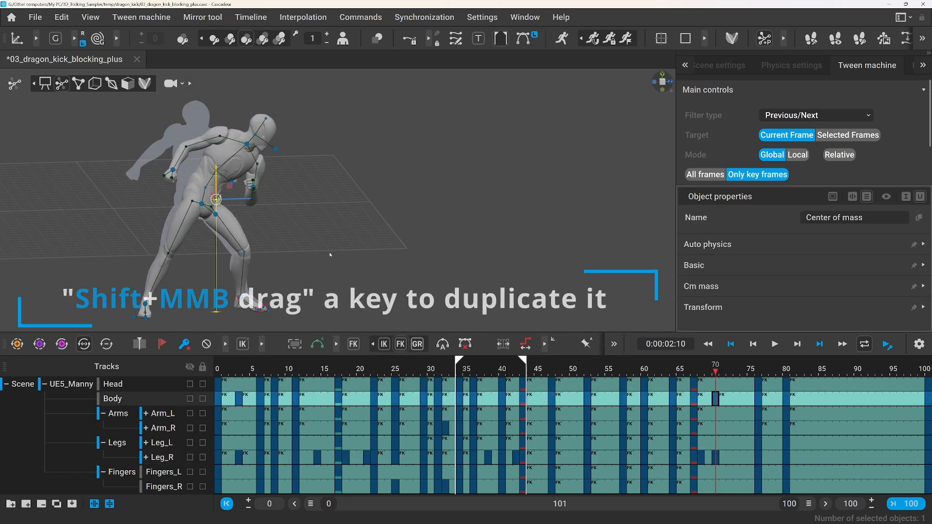
pyautogui.click(191, 205)
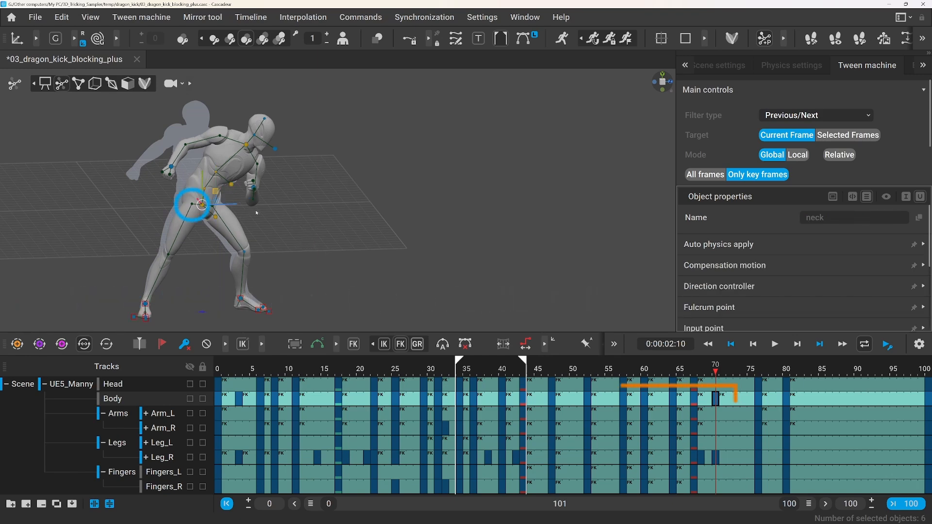
pyautogui.click(113, 398)
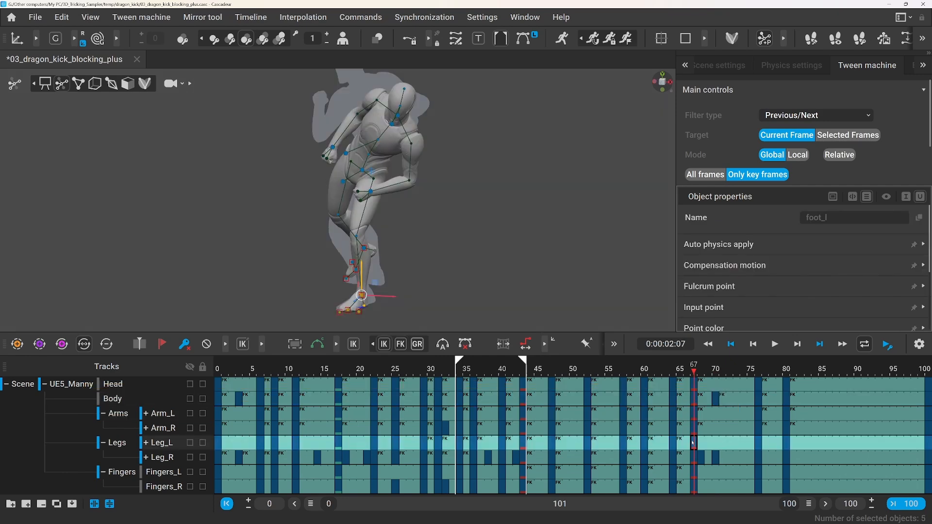
pyautogui.click(728, 368)
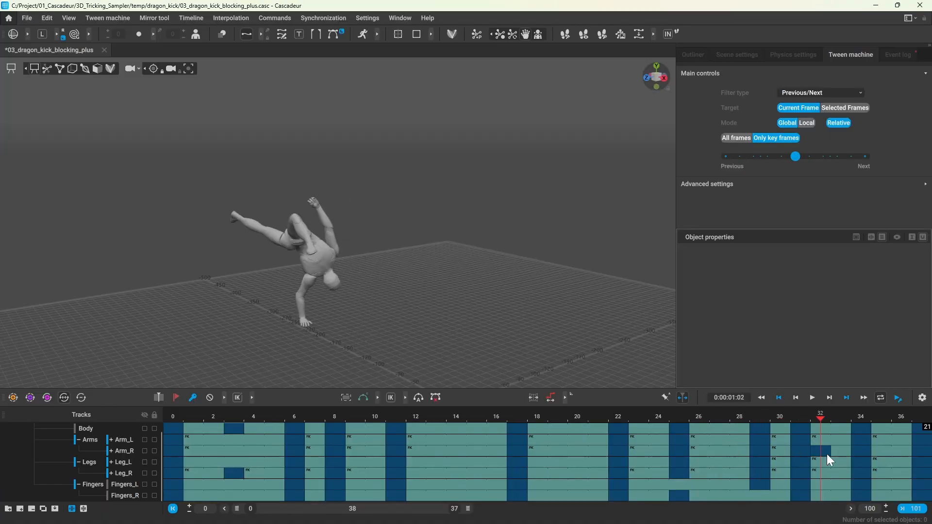
# Loop playback of the whole dragon kick from start to landing.
pyautogui.click(860, 422)
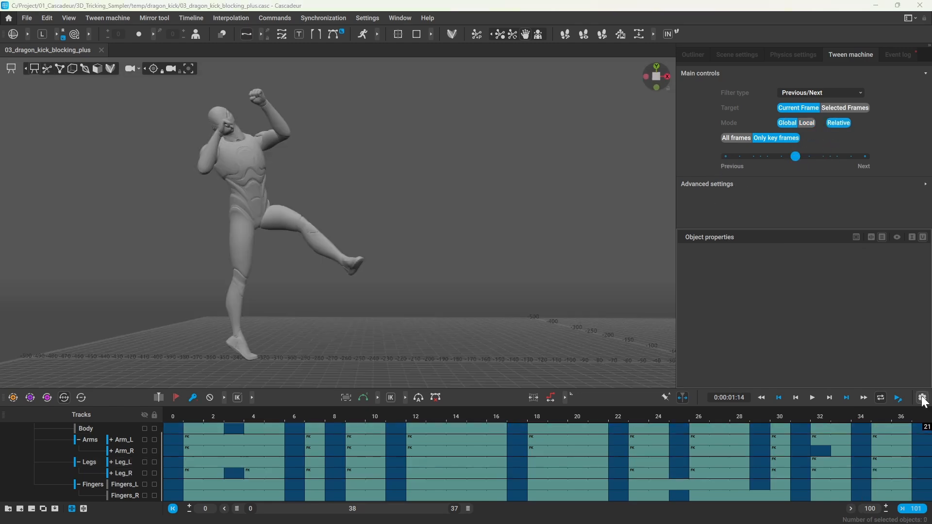
pyautogui.click(923, 398)
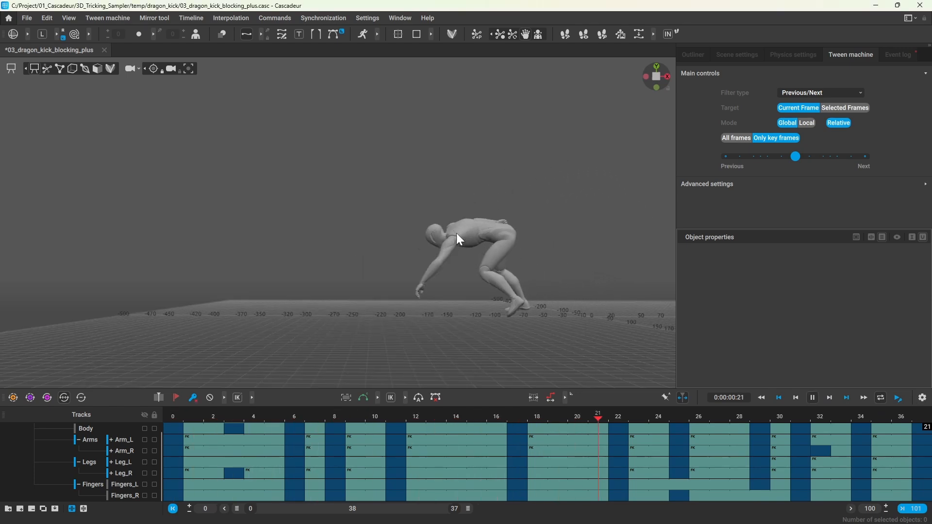
# Add frames to the frame 17–37 interval to spread the later keys.
pyautogui.click(778, 397)
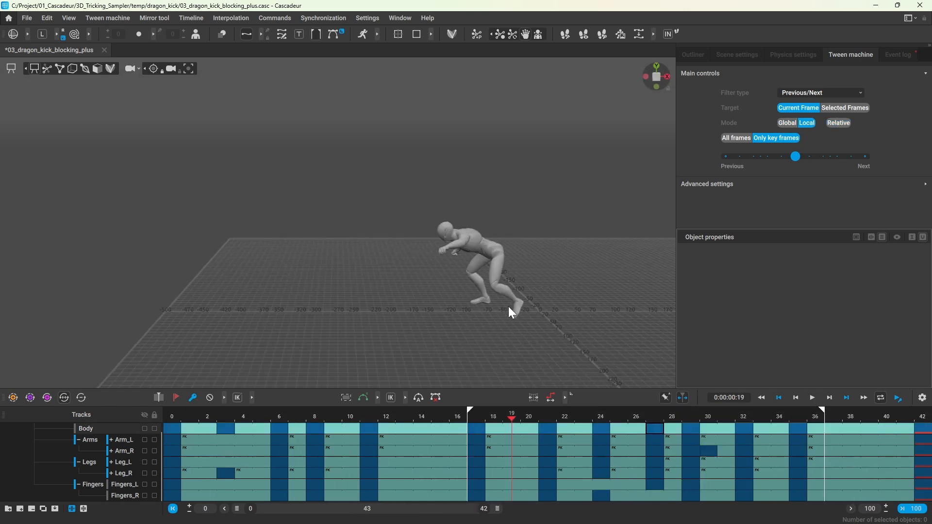
pyautogui.click(476, 419)
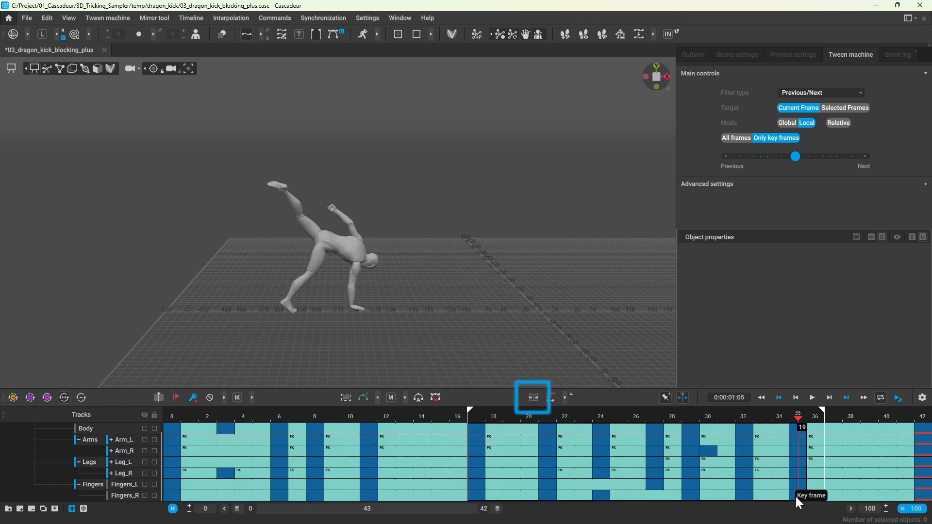
pyautogui.moveTo(666, 398)
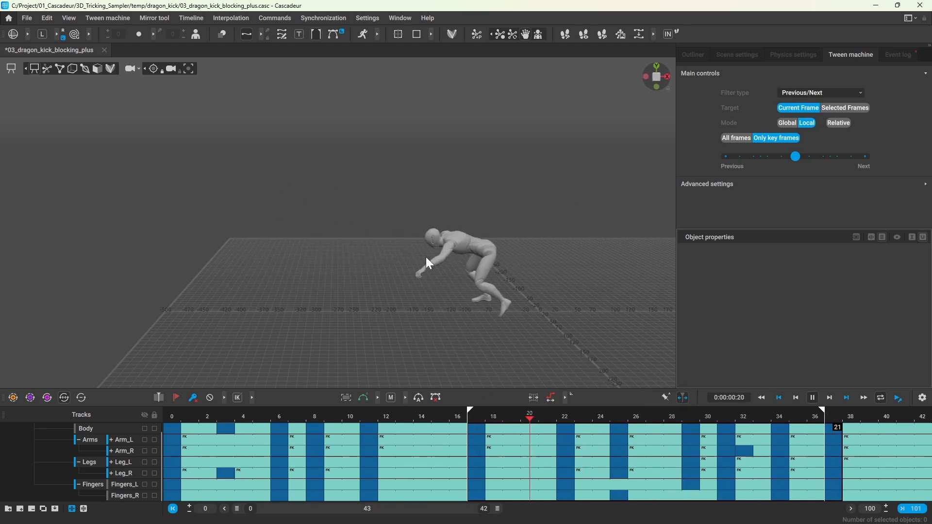
# Scrub the retimed kick to frame 42 and open blocking_plus with AutoPhysics running.
pyautogui.click(836, 416)
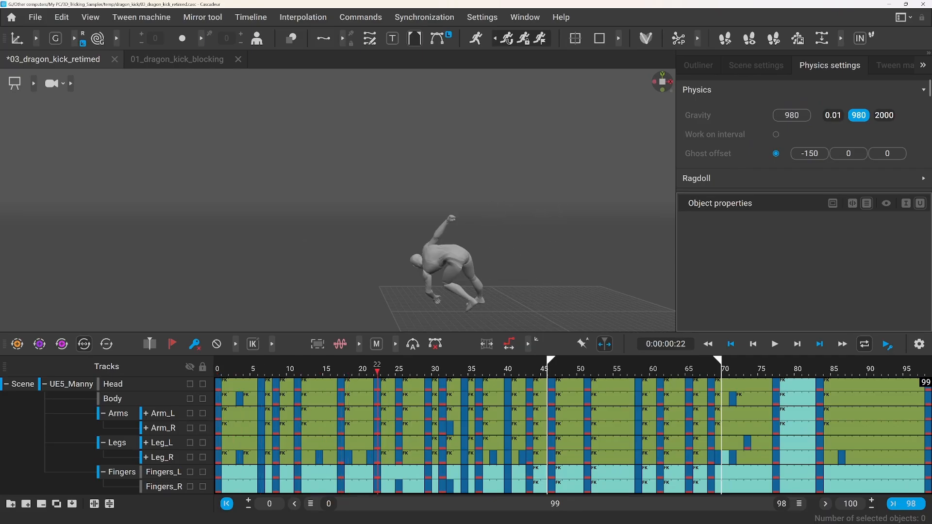
pyautogui.click(441, 369)
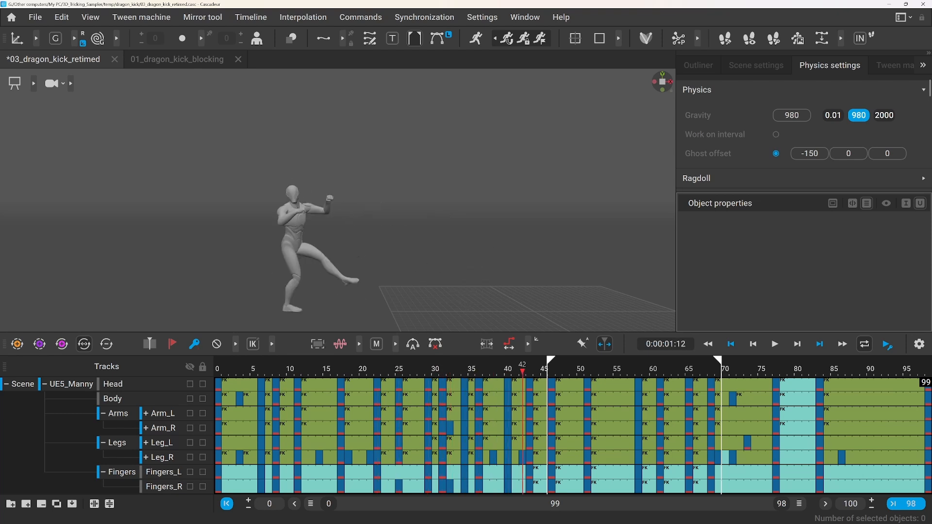
pyautogui.click(638, 370)
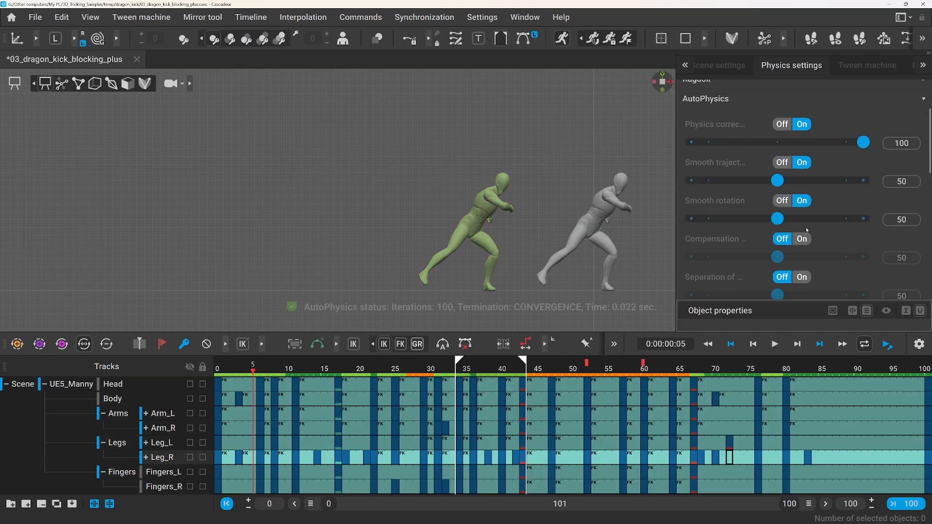
pyautogui.scroll(-3)
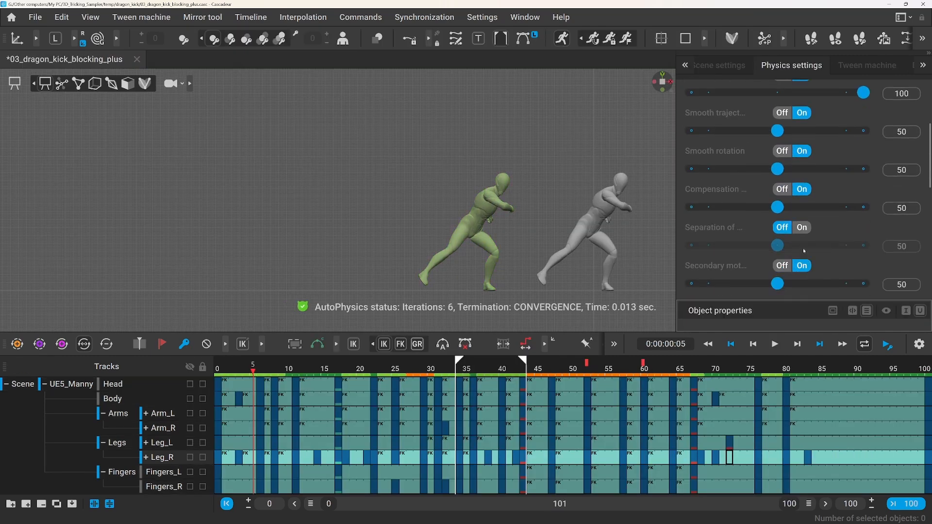
pyautogui.scroll(3)
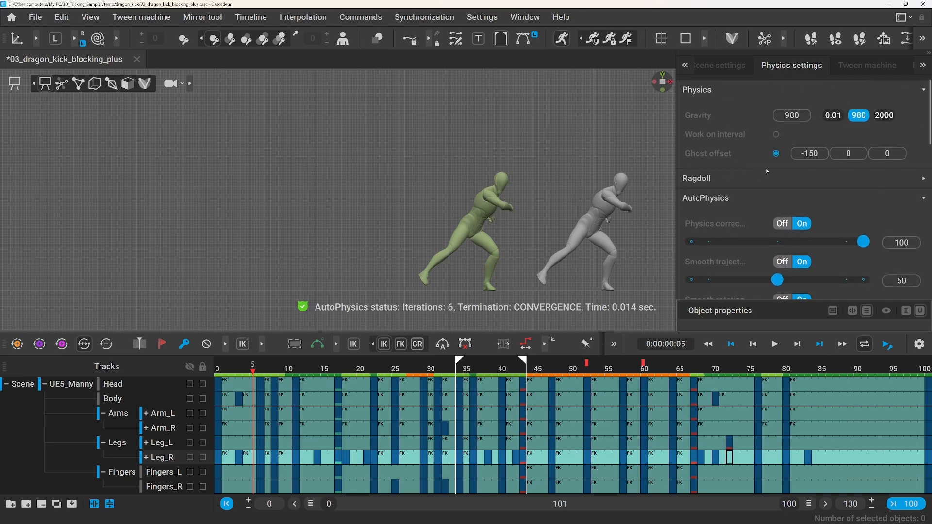
pyautogui.click(775, 153)
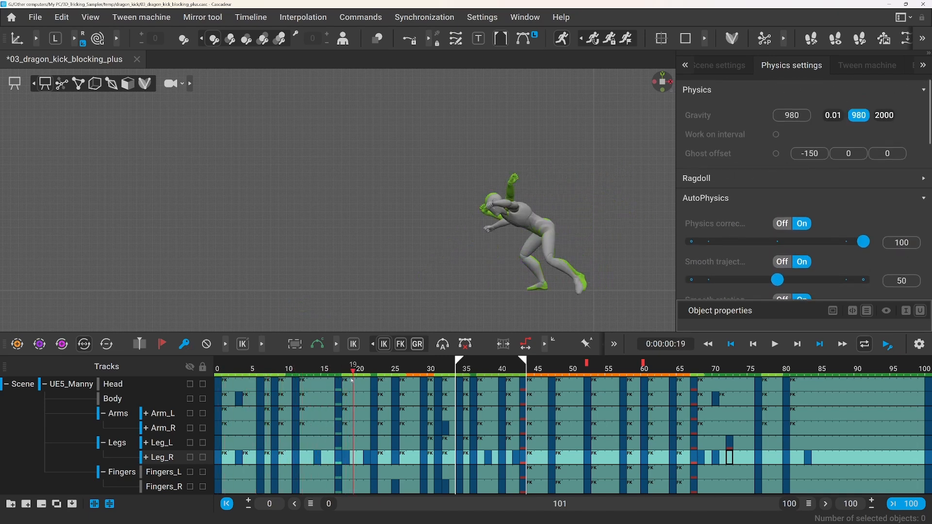
pyautogui.click(775, 344)
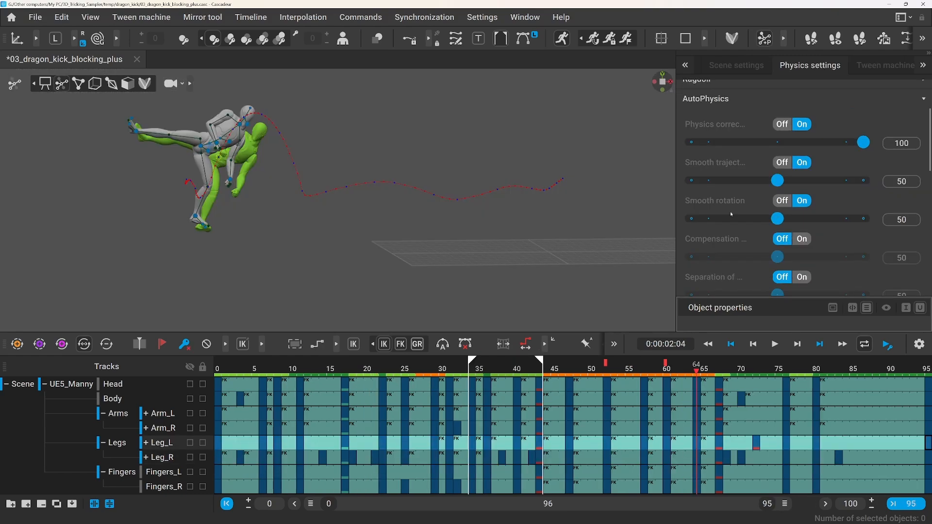
pyautogui.moveTo(223, 367)
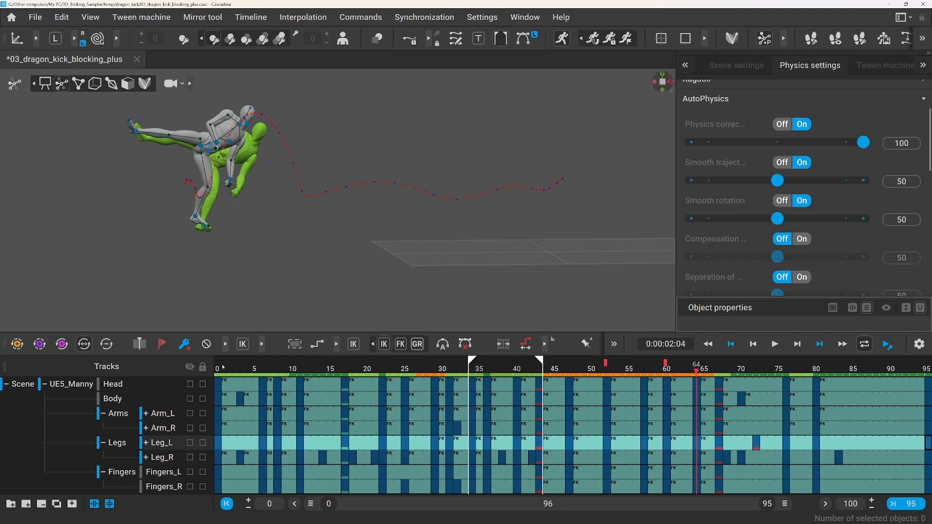
pyautogui.click(472, 369)
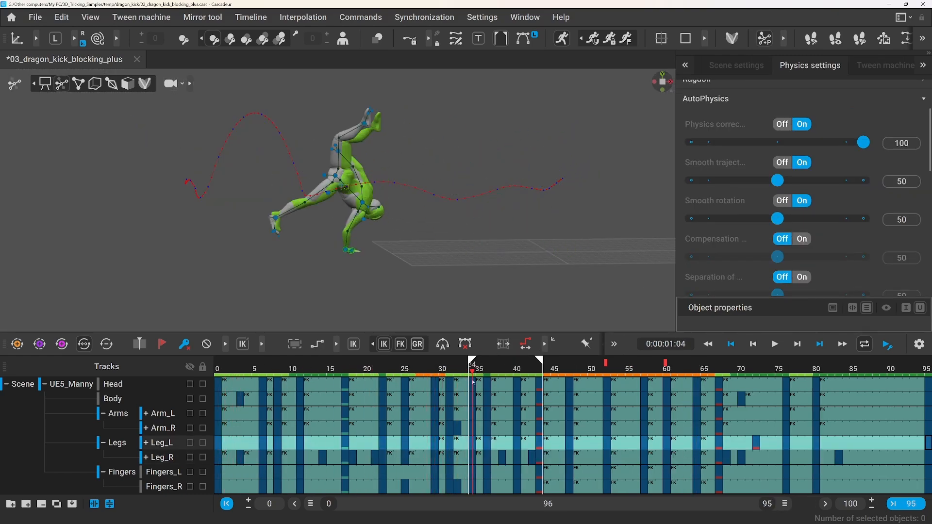
pyautogui.click(516, 368)
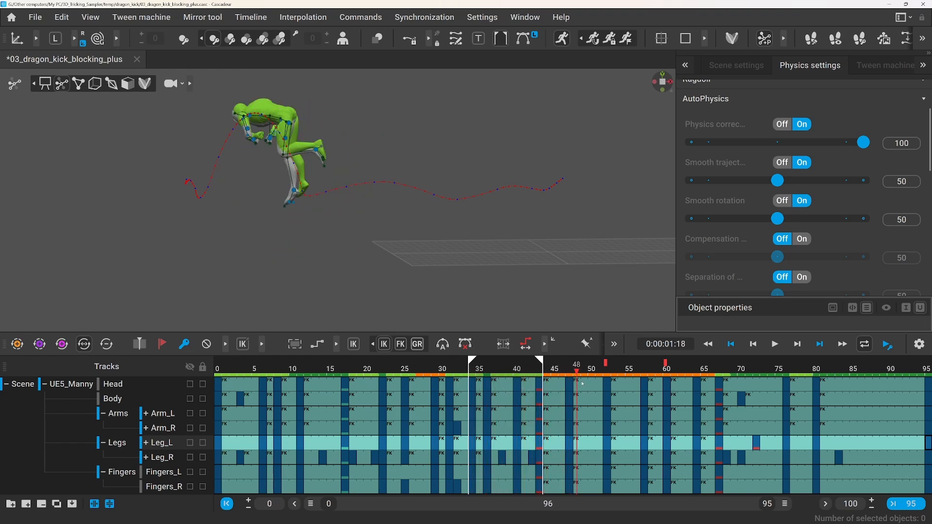
pyautogui.click(666, 368)
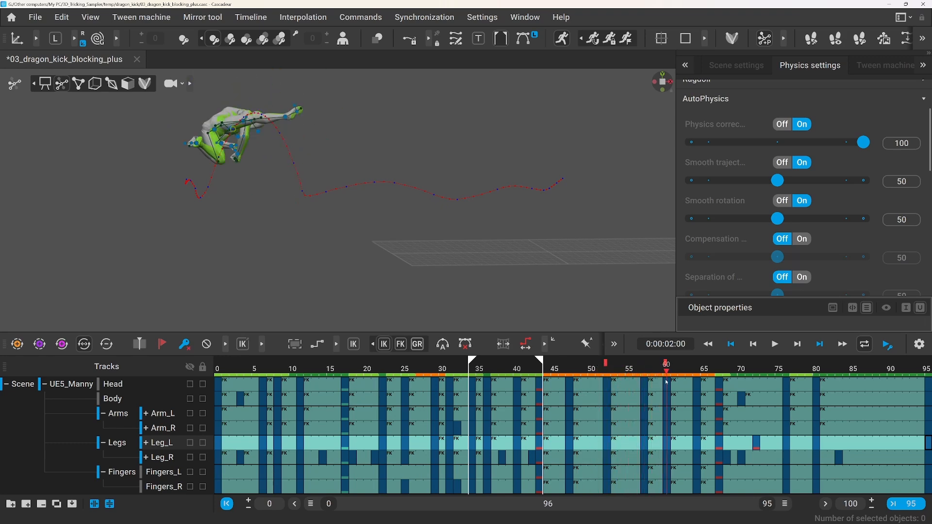
pyautogui.click(710, 369)
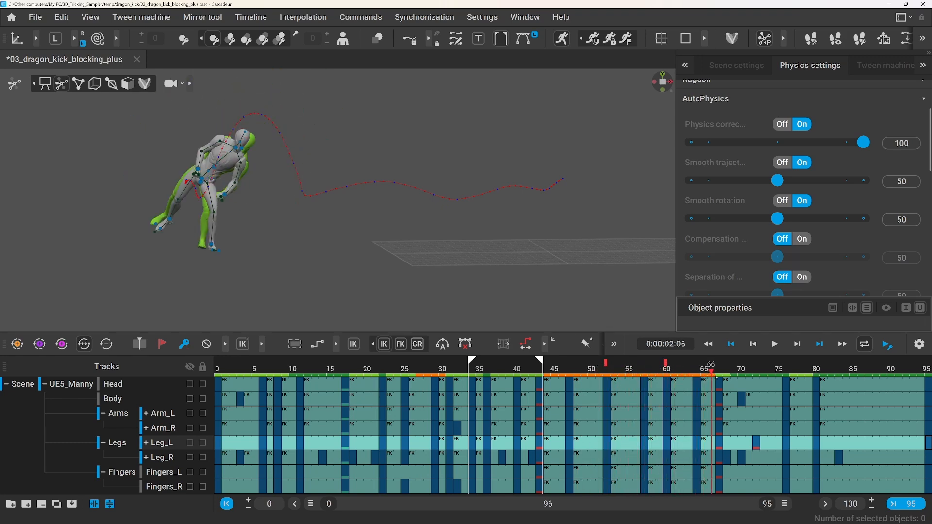
pyautogui.click(747, 368)
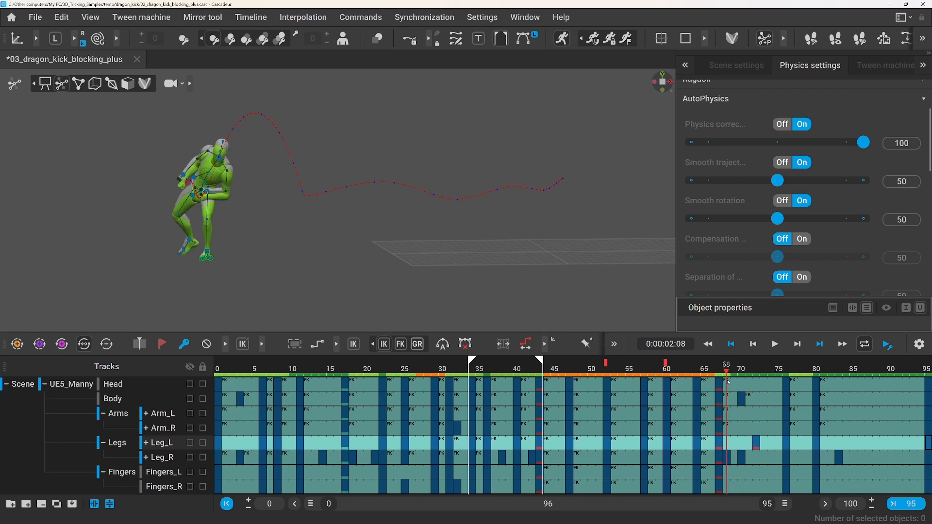
pyautogui.click(787, 369)
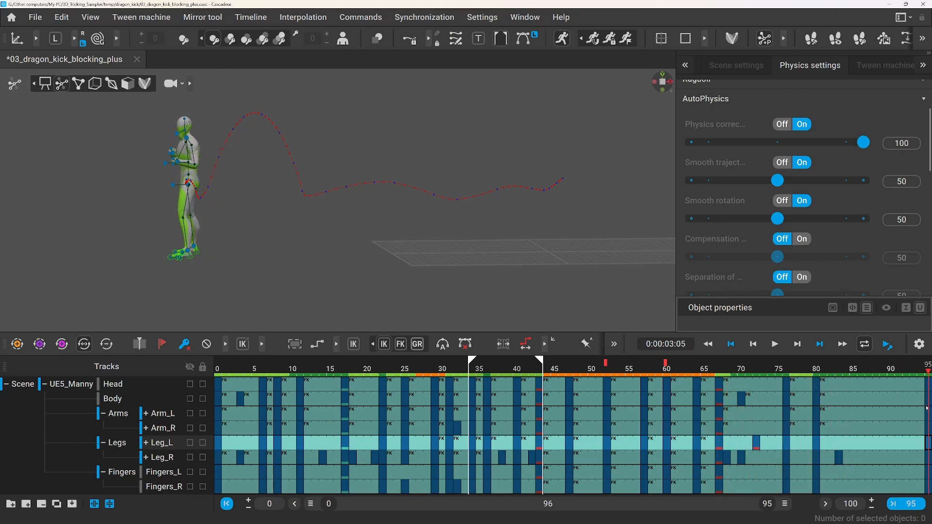
pyautogui.click(801, 368)
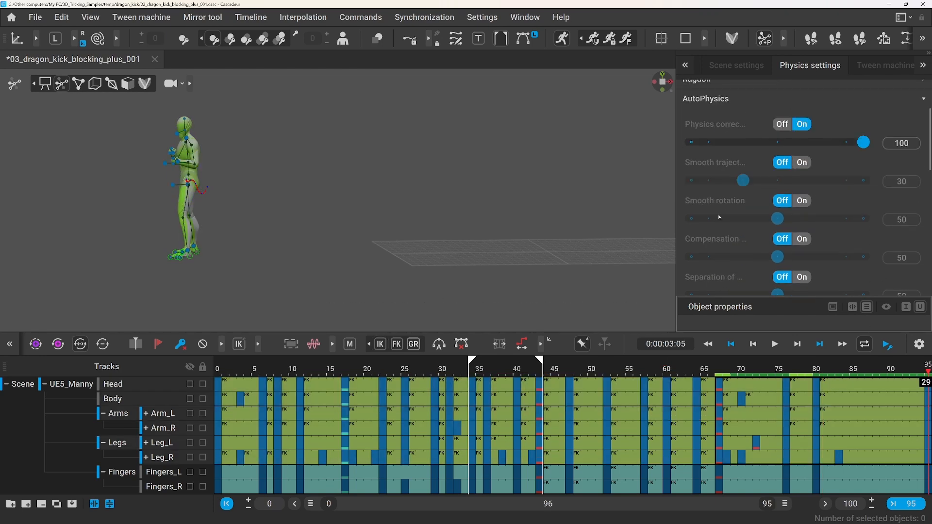
# Set Smooth trajectory to 30 and enable Work on interval for AutoPhysics.
pyautogui.scroll(-3)
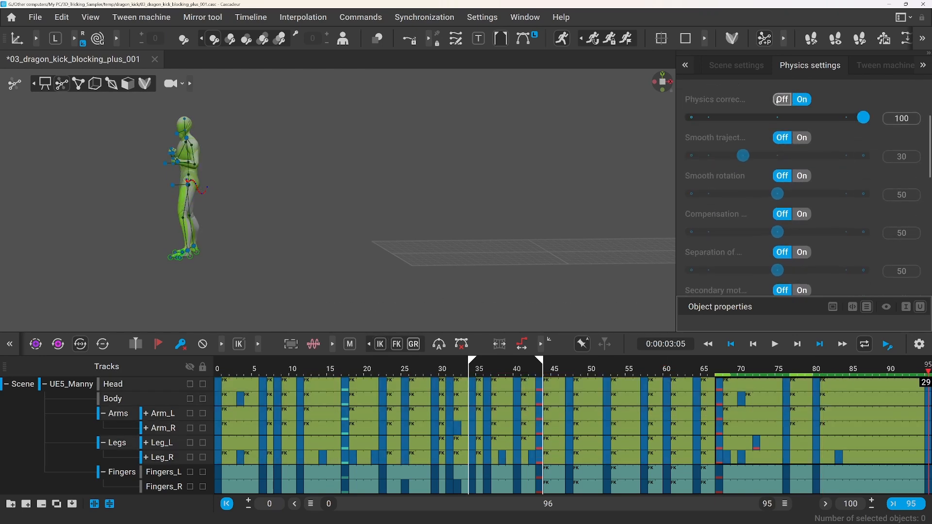
pyautogui.scroll(-3)
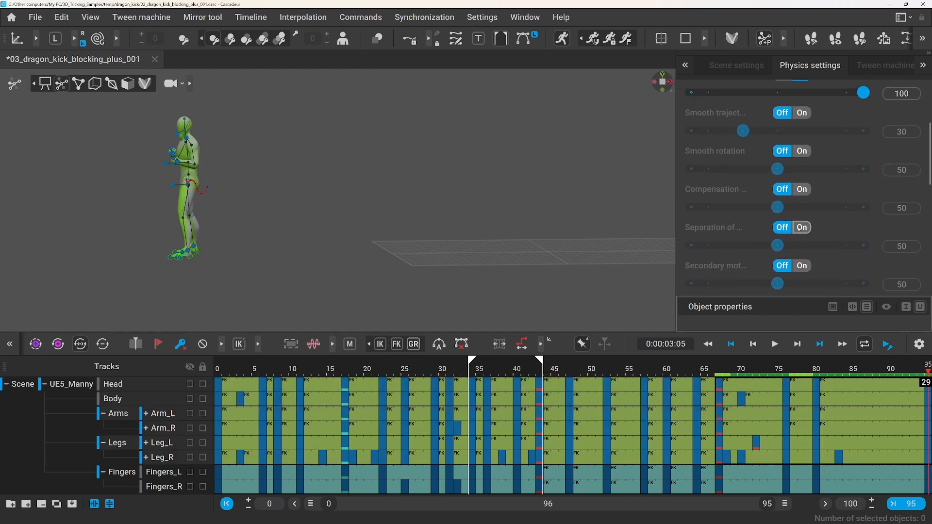
pyautogui.scroll(-3)
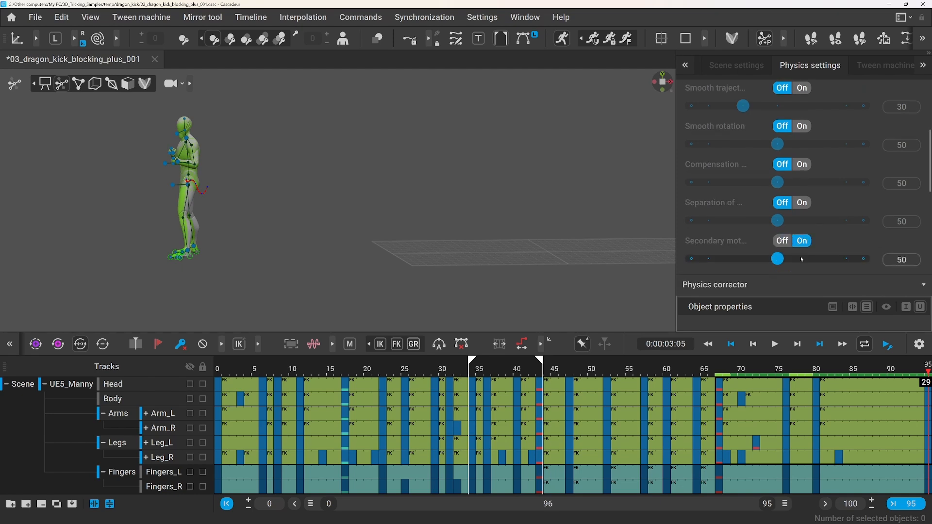
pyautogui.click(781, 240)
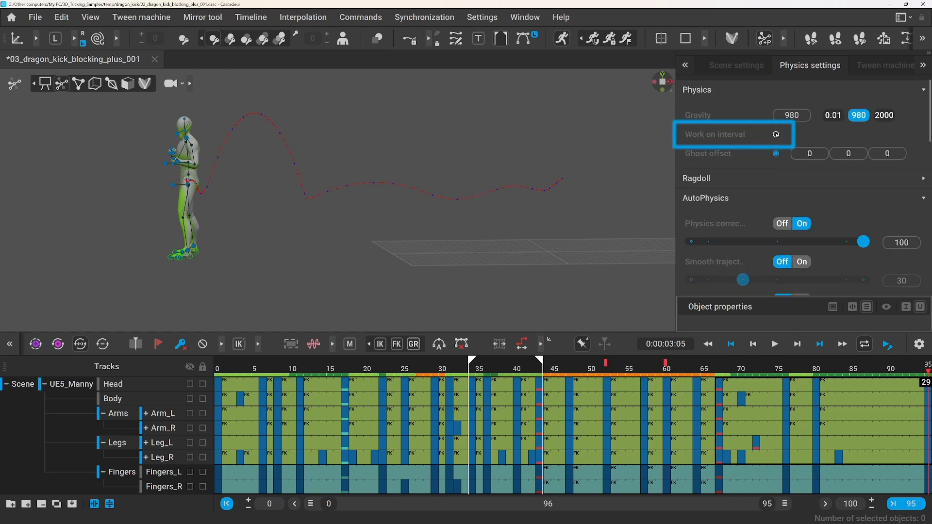
pyautogui.click(775, 134)
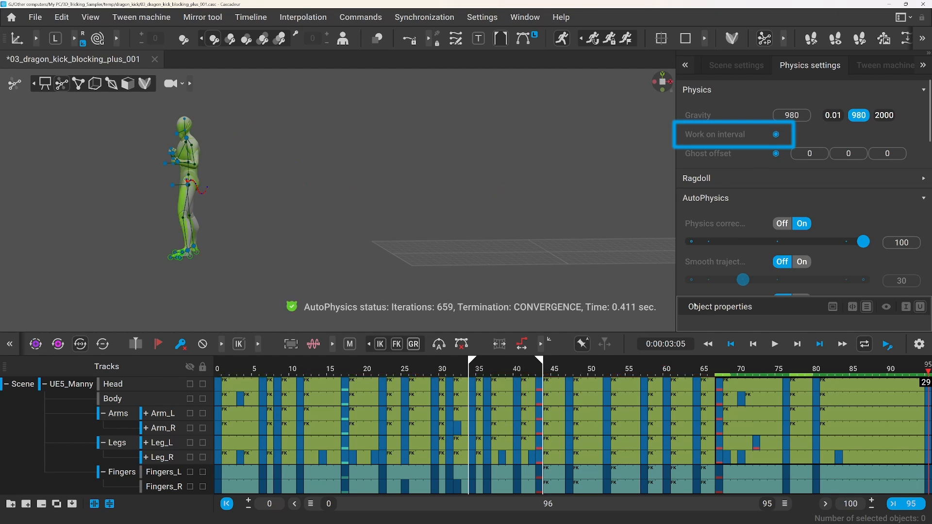
pyautogui.click(747, 369)
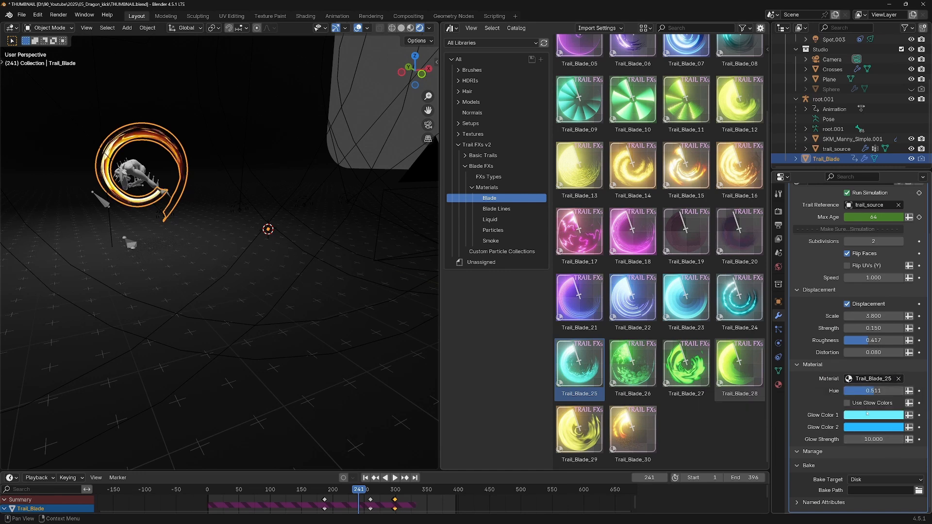
# Enable Use Glow Colors on Trail_Blade for a cyan trail, then select the backdrop Plane.
pyautogui.click(846, 403)
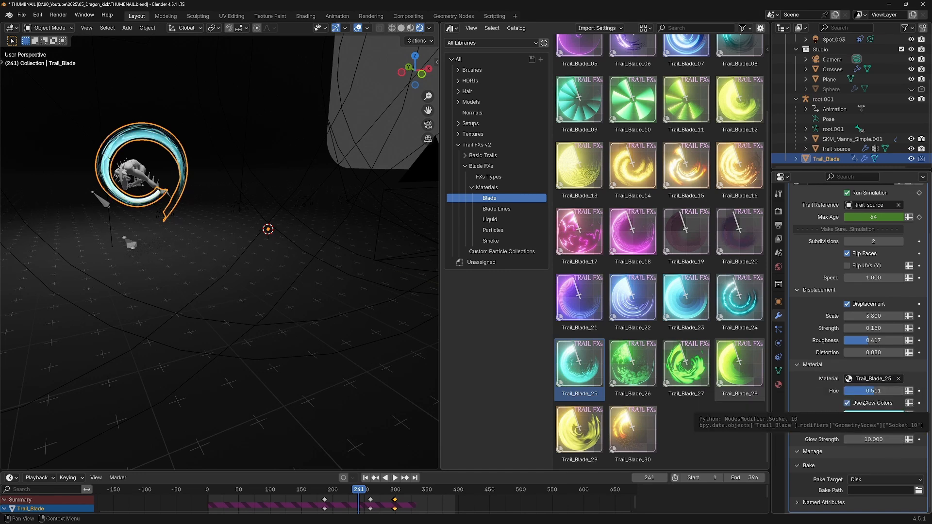
pyautogui.click(829, 79)
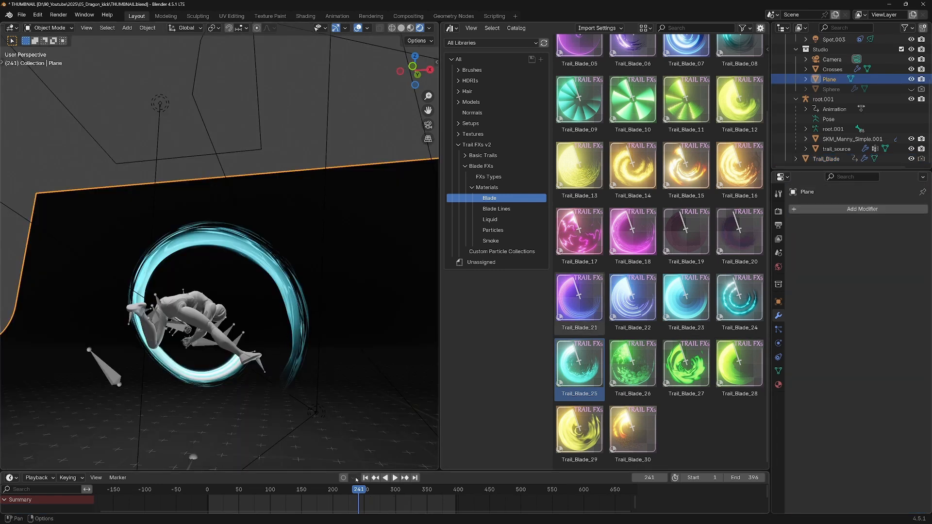